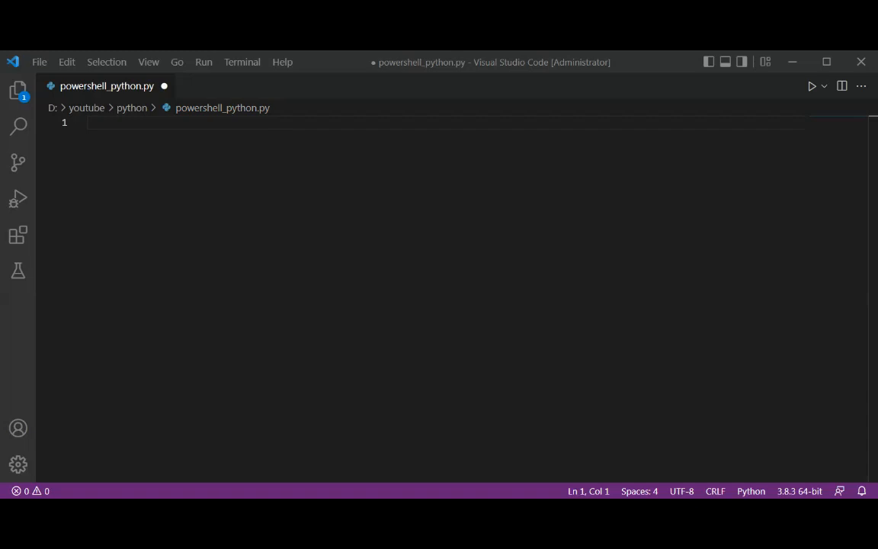
{"action": "mouse_move", "coordinate": [280, 230]}
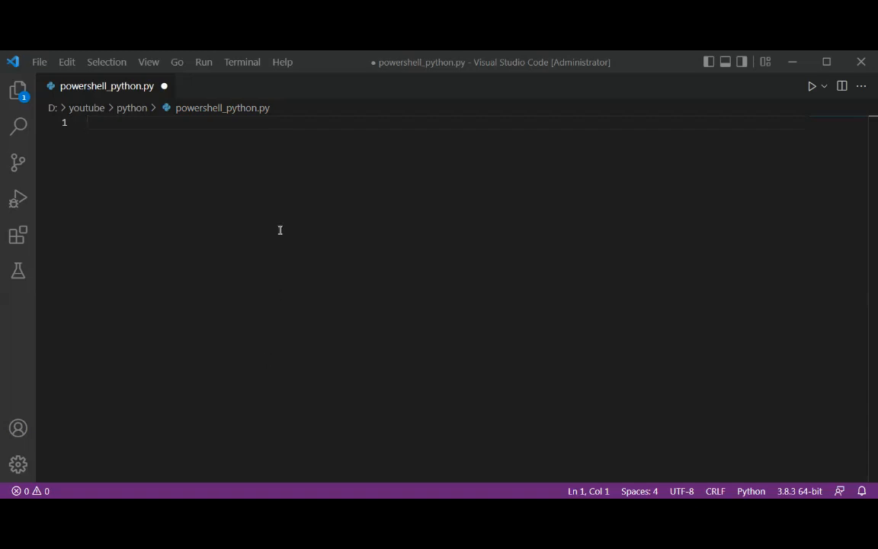
Add 'import subprocess' as line 1, accepting the autocomplete suggestion.
{"action": "type", "text": "import"}
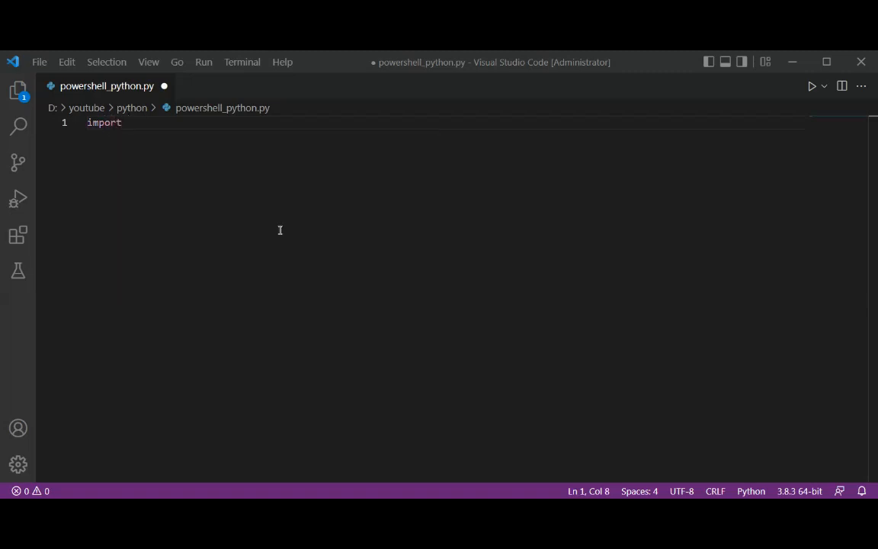
{"action": "type", "text": "subpr"}
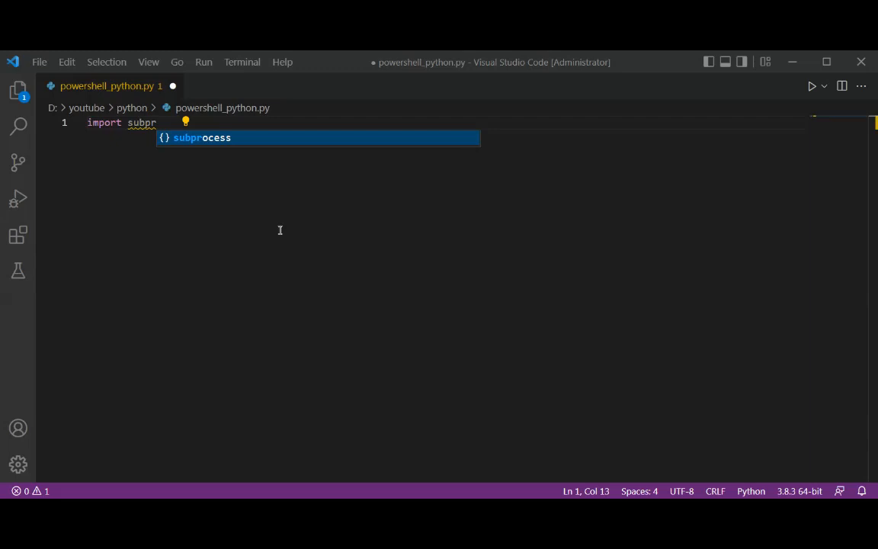
{"action": "key", "text": "Tab"}
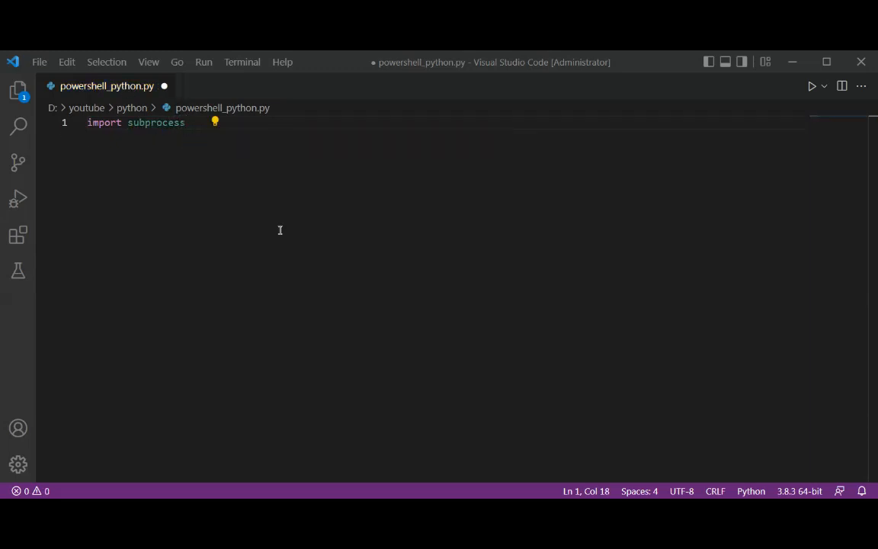
Define 'def CreateProcess(name):' on line 3, correcting the mistyped letter after C.
{"action": "type", "text": "d"}
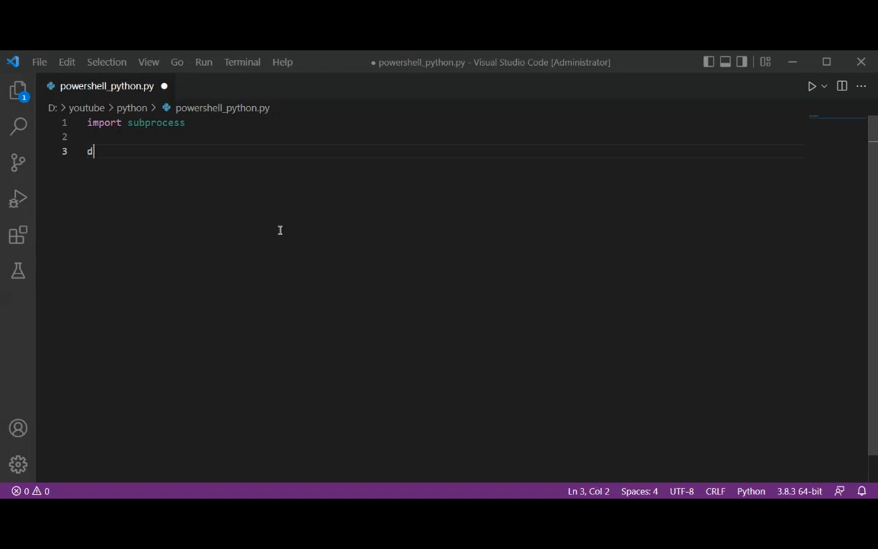
{"action": "type", "text": "ef"}
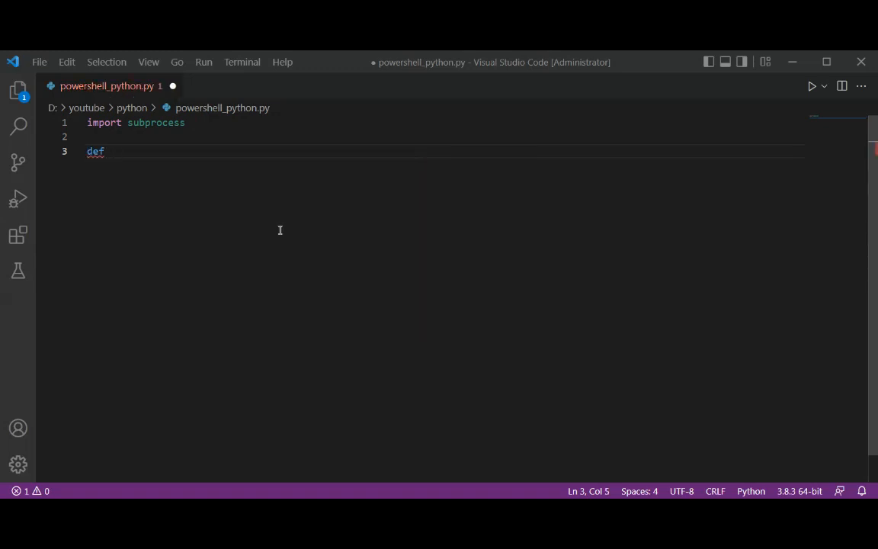
{"action": "type", "text": "ct"}
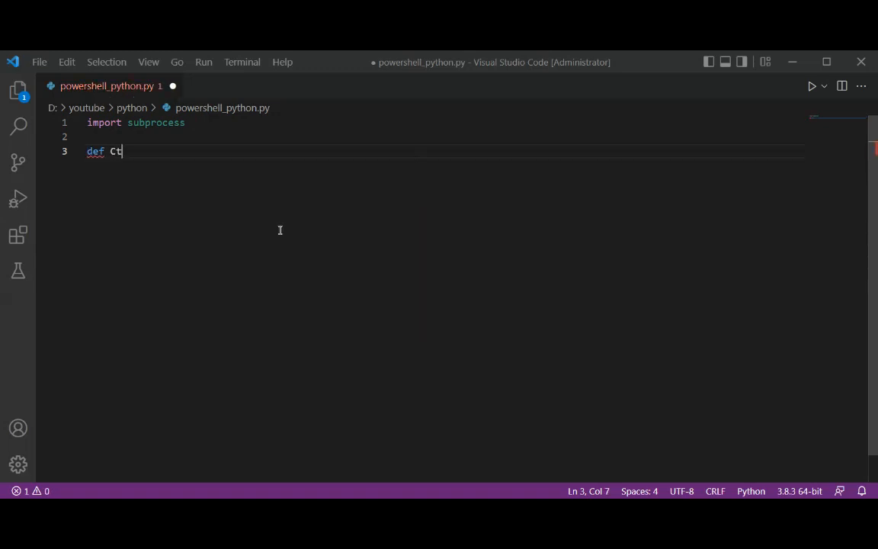
{"action": "key", "text": "Backspace"}
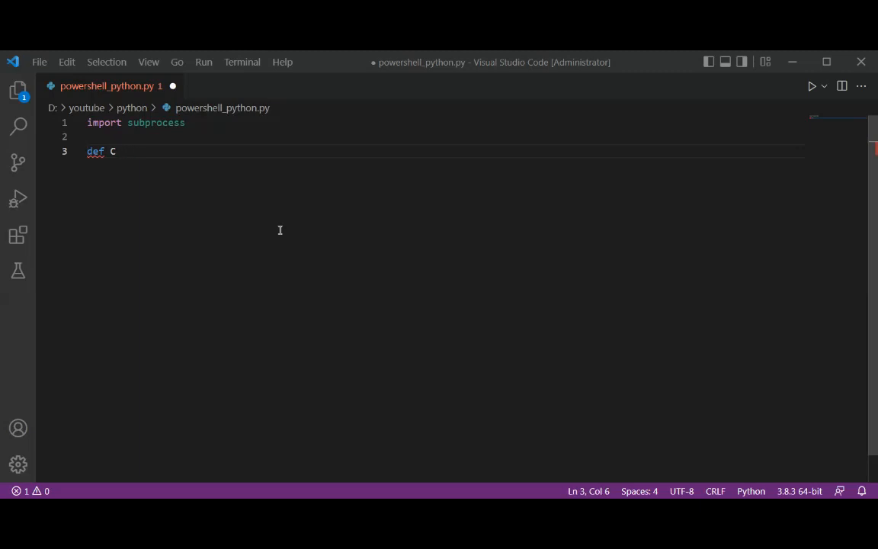
{"action": "type", "text": "reate"}
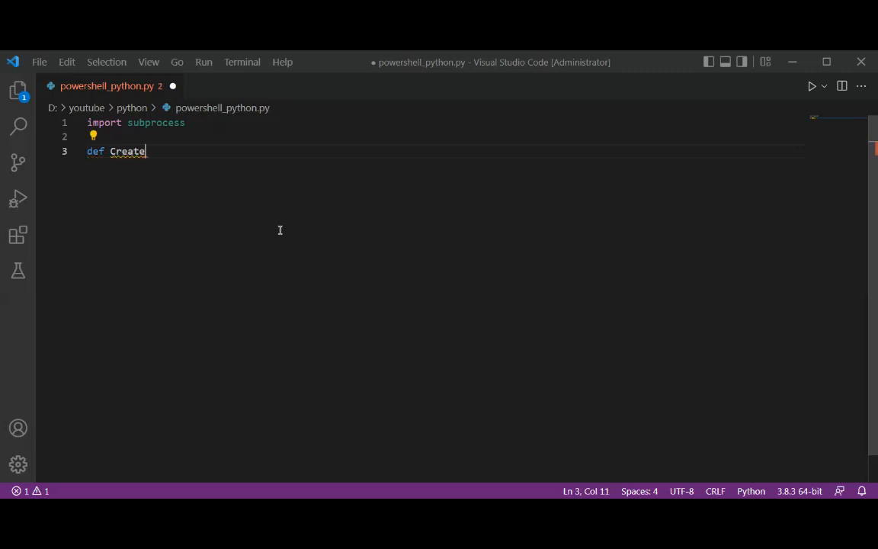
{"action": "type", "text": "Process(nam"}
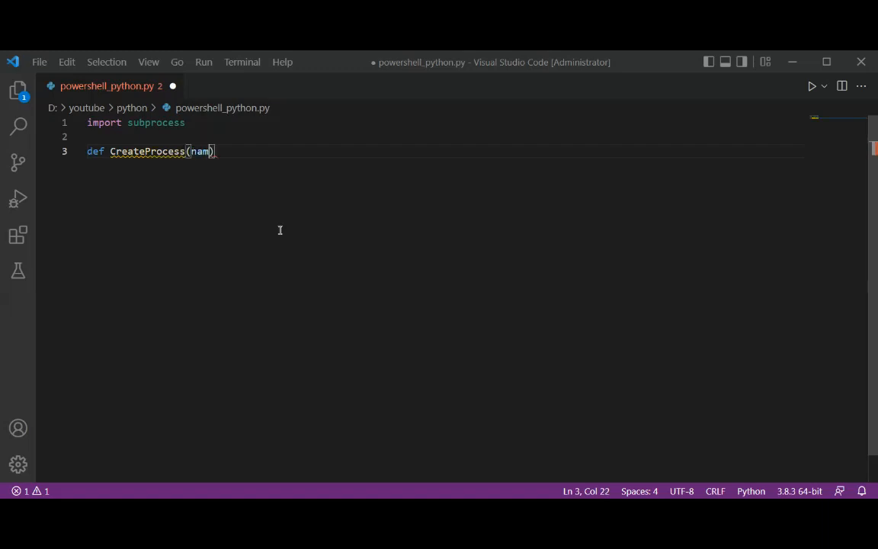
{"action": "type", "text": "e"}
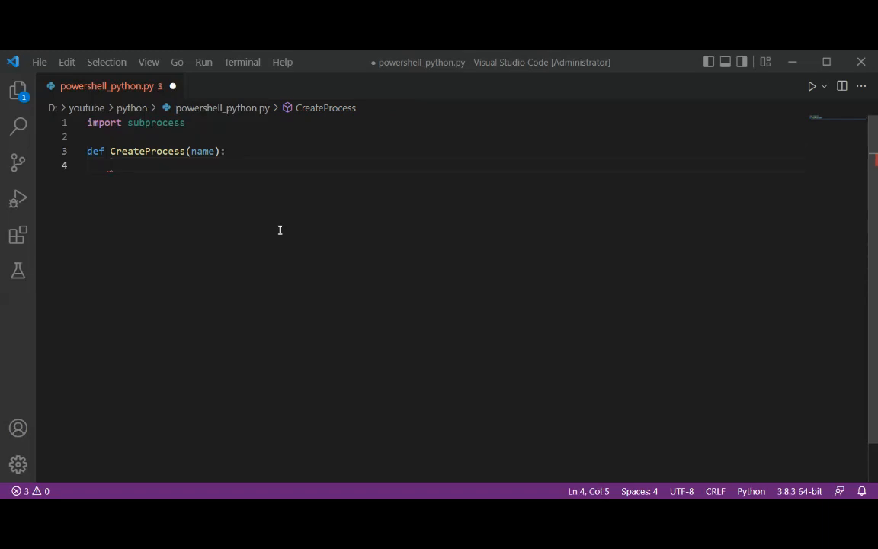
Start the body with 'command = []' on line 4.
{"action": "type", "text": "co"}
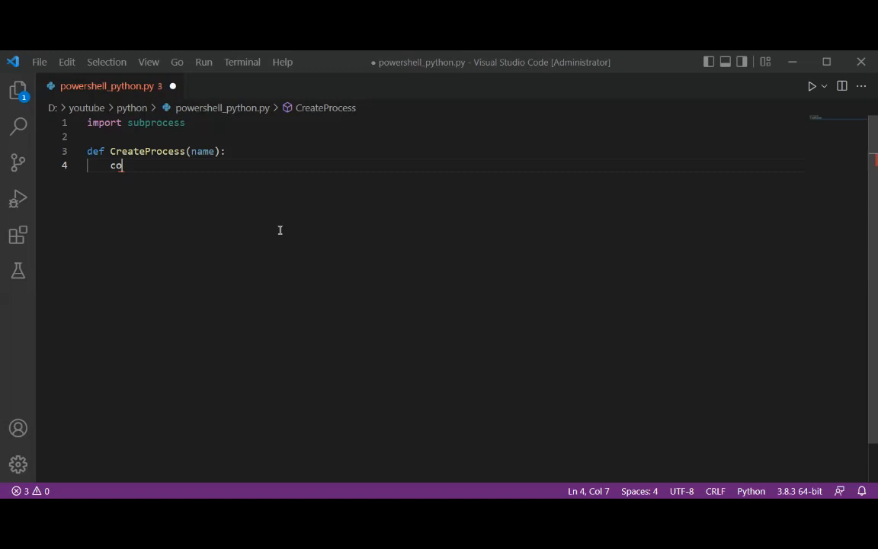
{"action": "type", "text": "mm"}
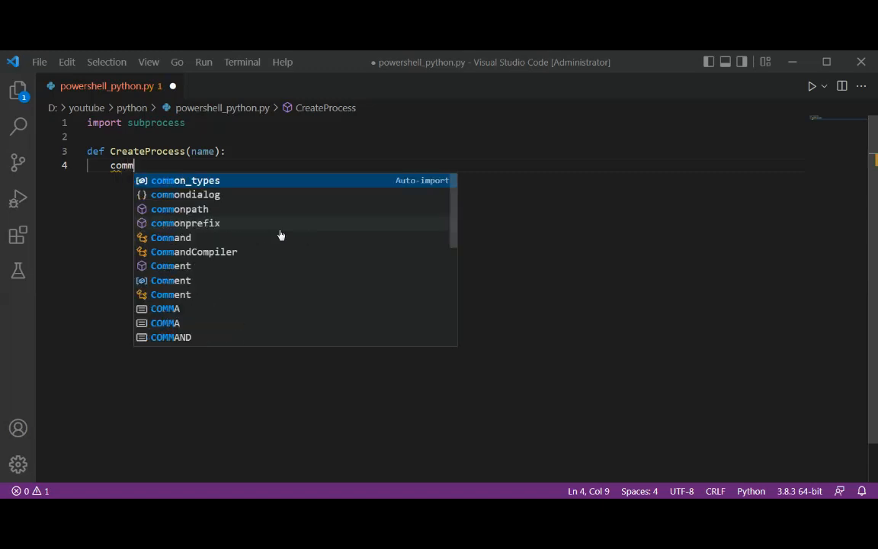
{"action": "type", "text": "and"}
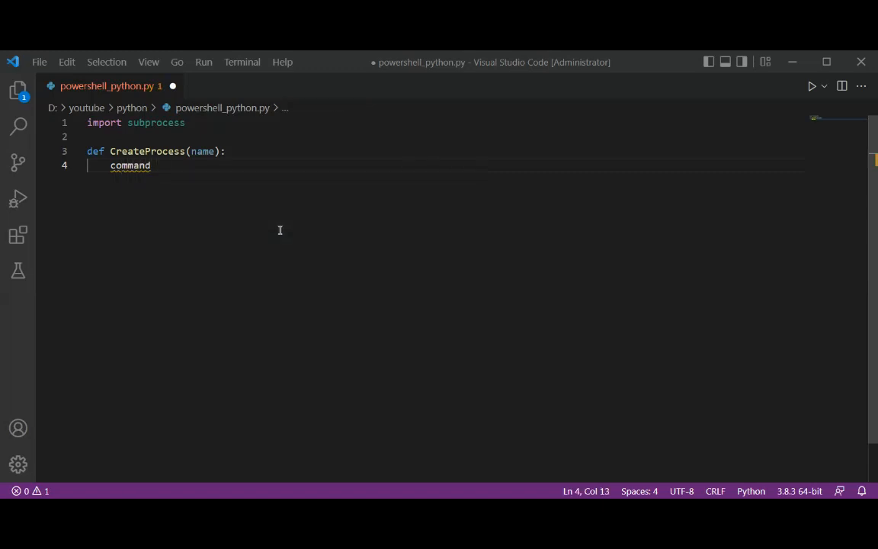
{"action": "type", "text": "= []"}
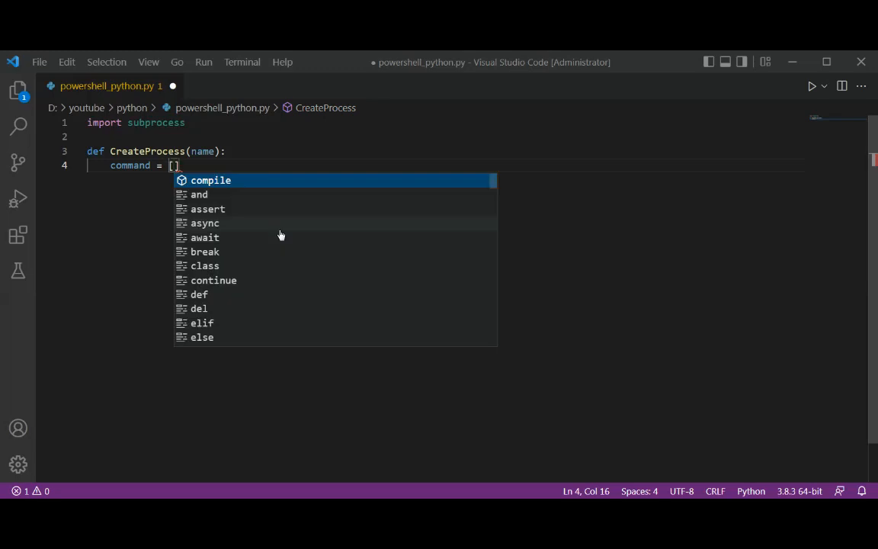
Fill the list with "powershell" and a second string holding an empty '& {}' script block.
{"action": "type", "text": "\""}
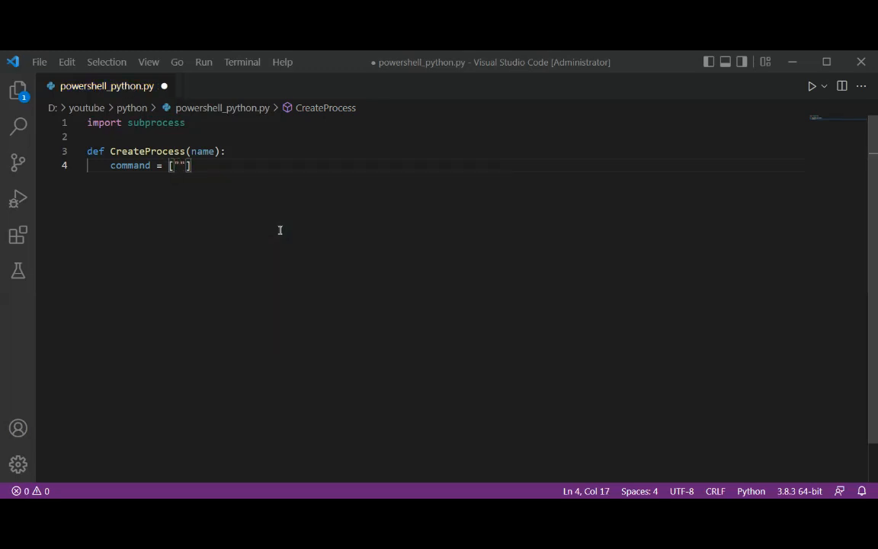
{"action": "type", "text": "powershell"}
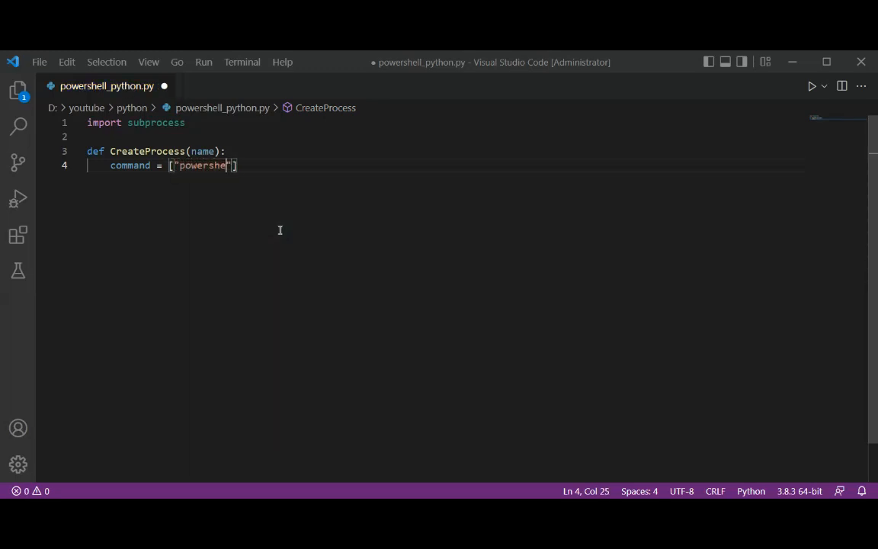
{"action": "type", "text": "ll"}
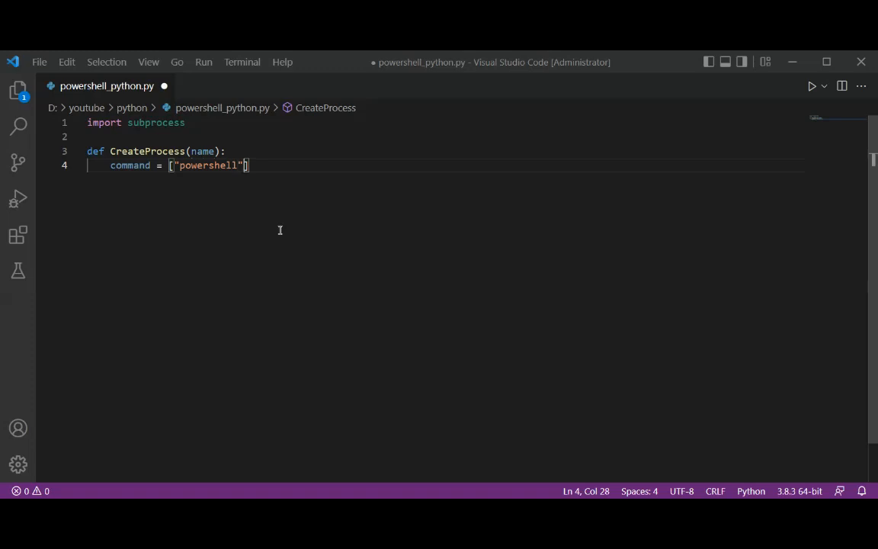
{"action": "type", "text": ", \"\""}
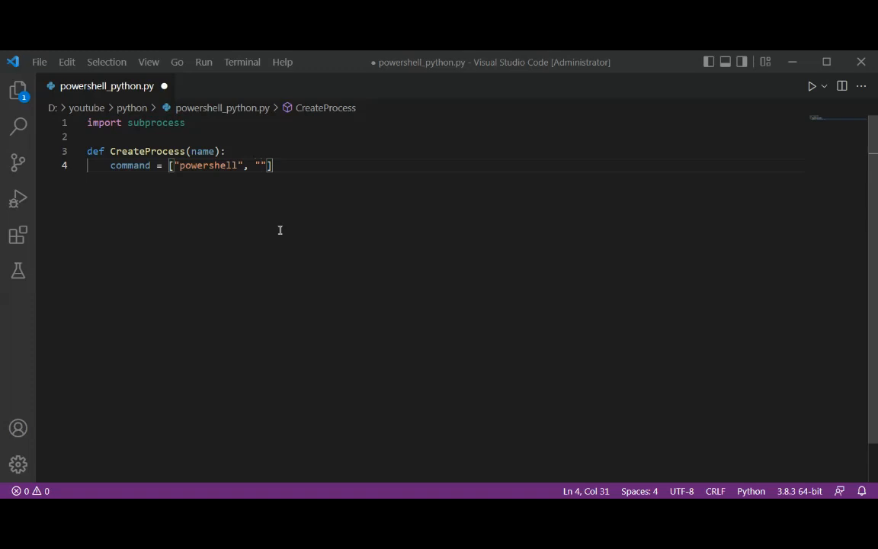
{"action": "type", "text": "& {"}
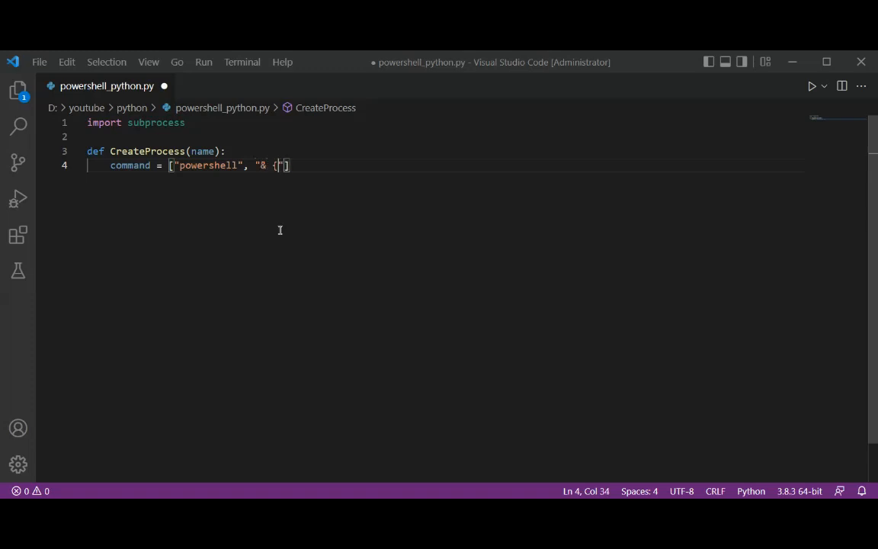
{"action": "type", "text": "}"}
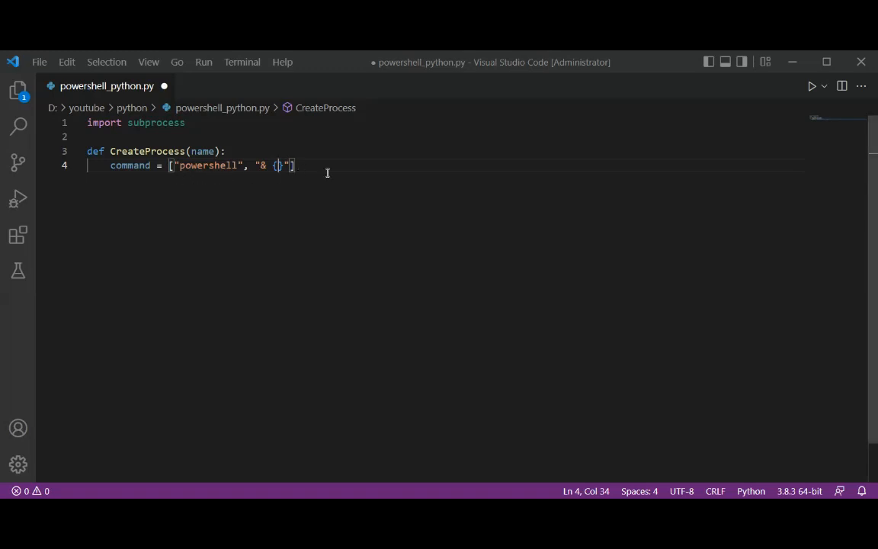
{"action": "mouse_move", "coordinate": [402, 174]}
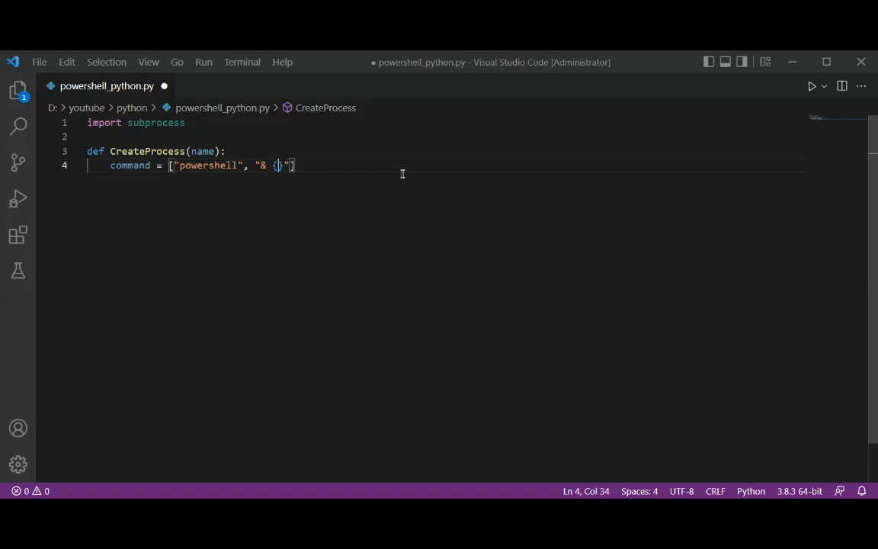
Write 'invoke-wmimethod' inside the script block string.
{"action": "type", "text": "invo"}
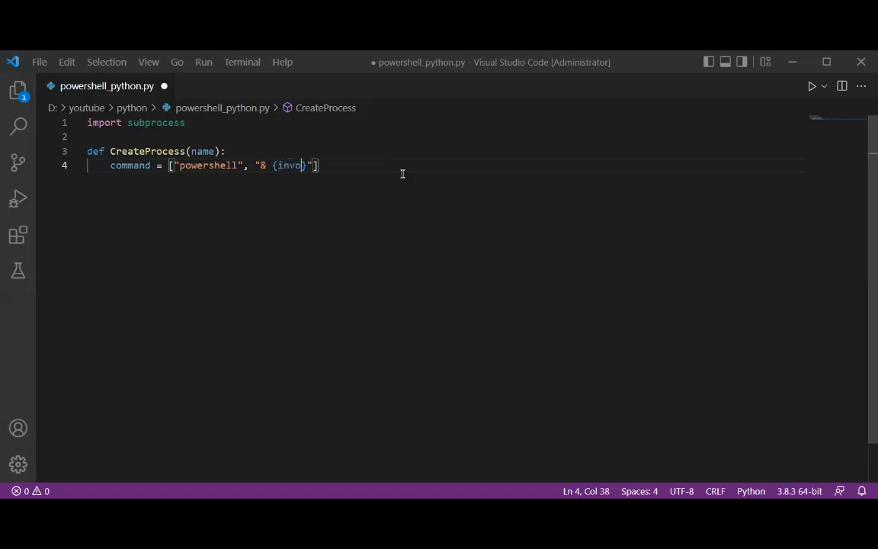
{"action": "type", "text": "ke"}
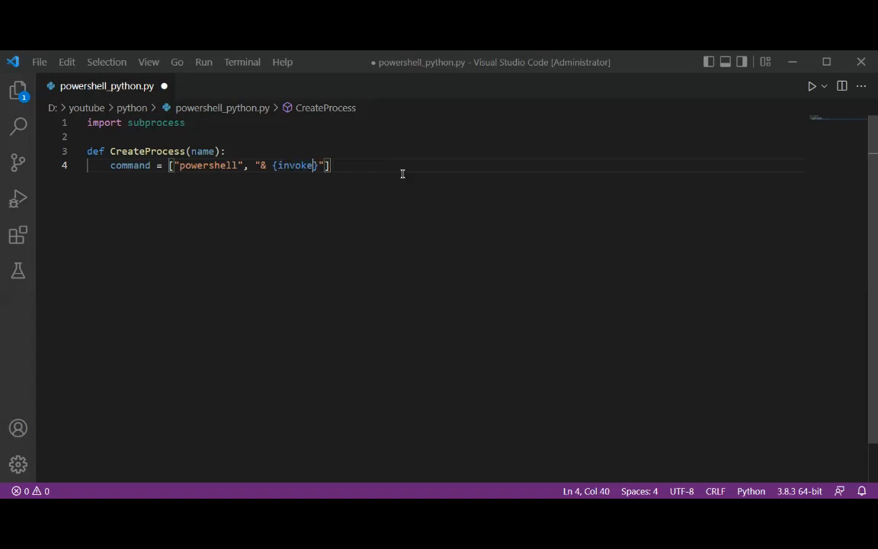
{"action": "type", "text": "-"}
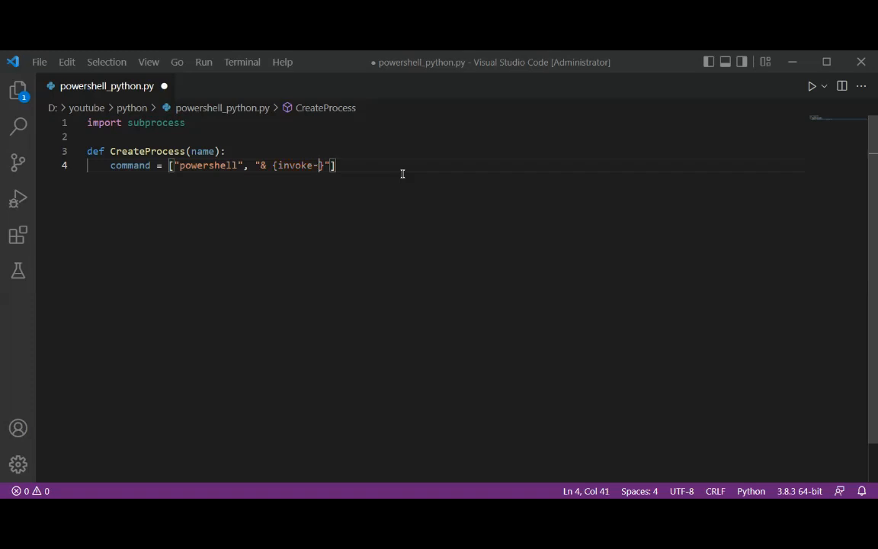
{"action": "type", "text": "mi"}
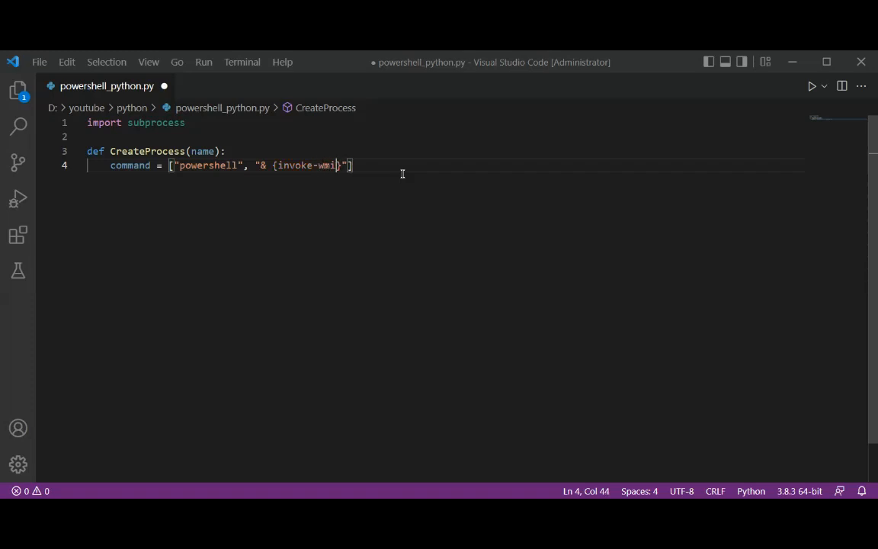
{"action": "type", "text": "ethod"}
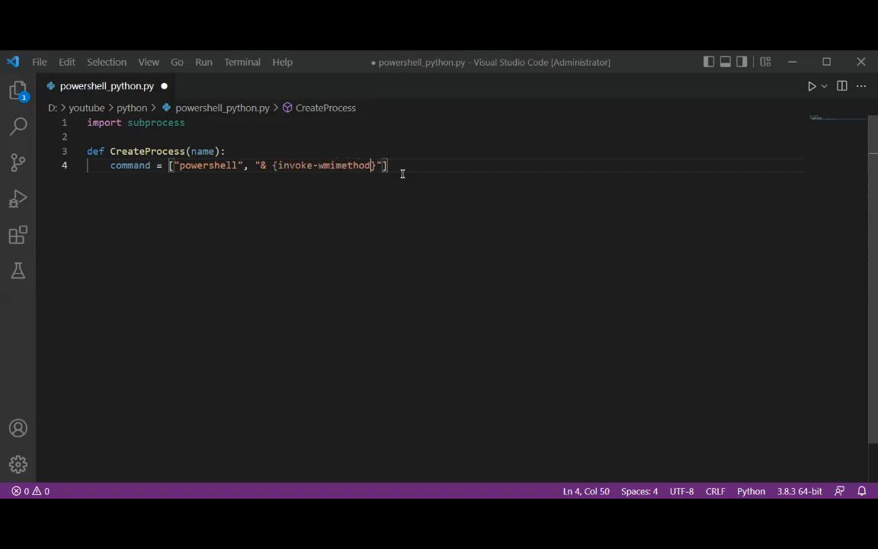
Add 'win32_process -name' after invoke-wmimethod in the command string.
{"action": "type", "text": "wi"}
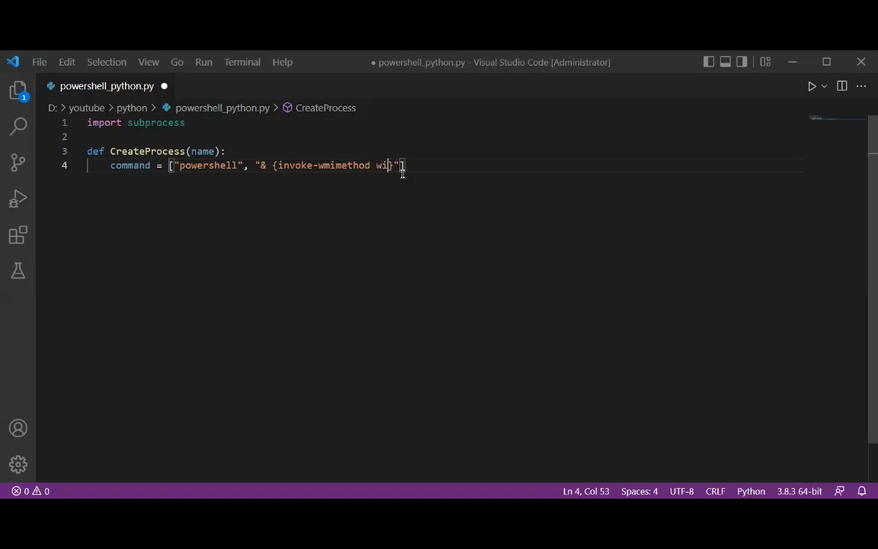
{"action": "type", "text": "32}"}
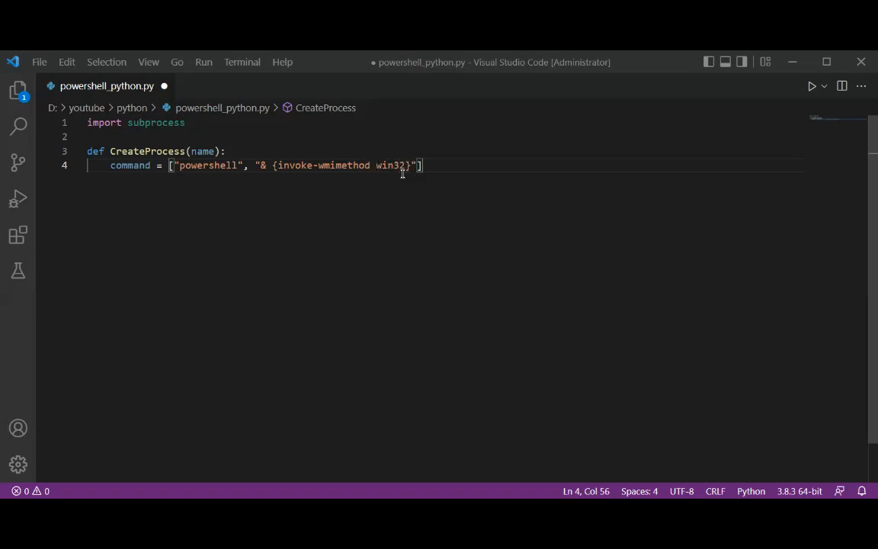
{"action": "type", "text": "_process -name"}
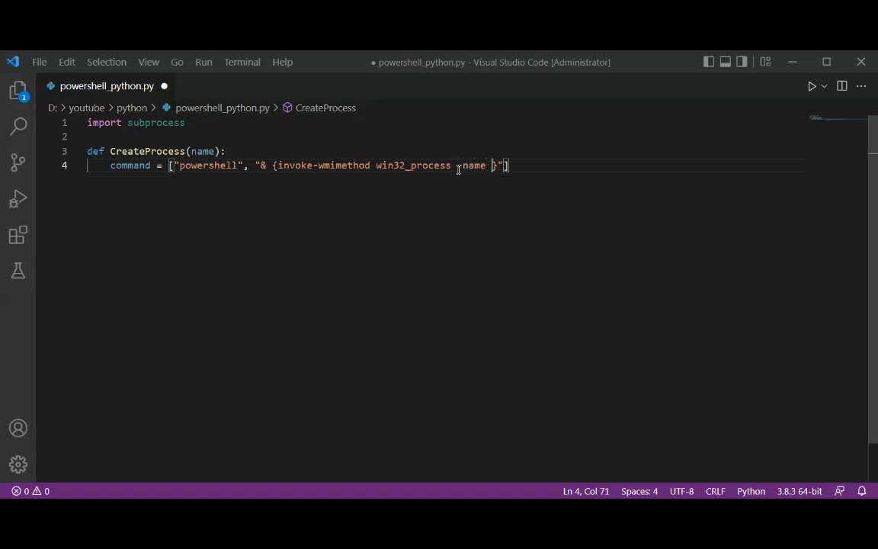
Continue the string with 'create -argumentlist notepad.exe |'.
{"action": "type", "text": "create"}
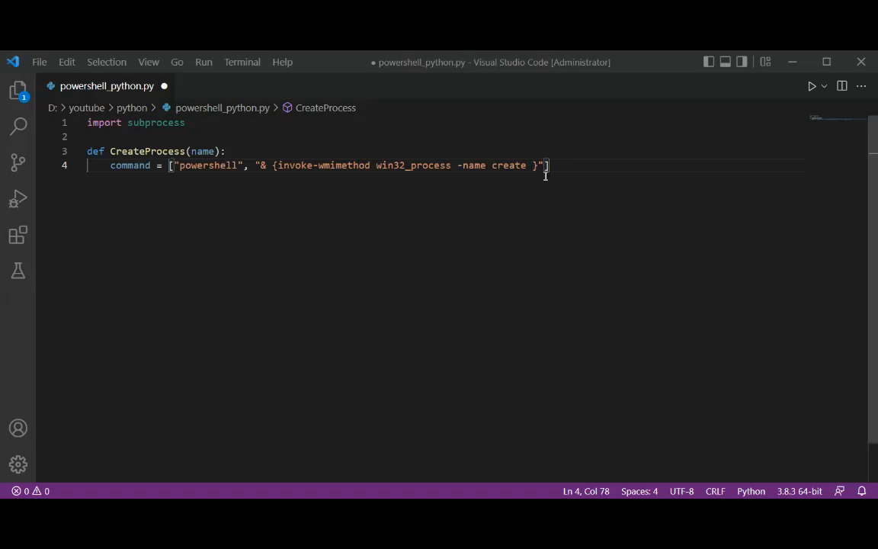
{"action": "type", "text": "-a"}
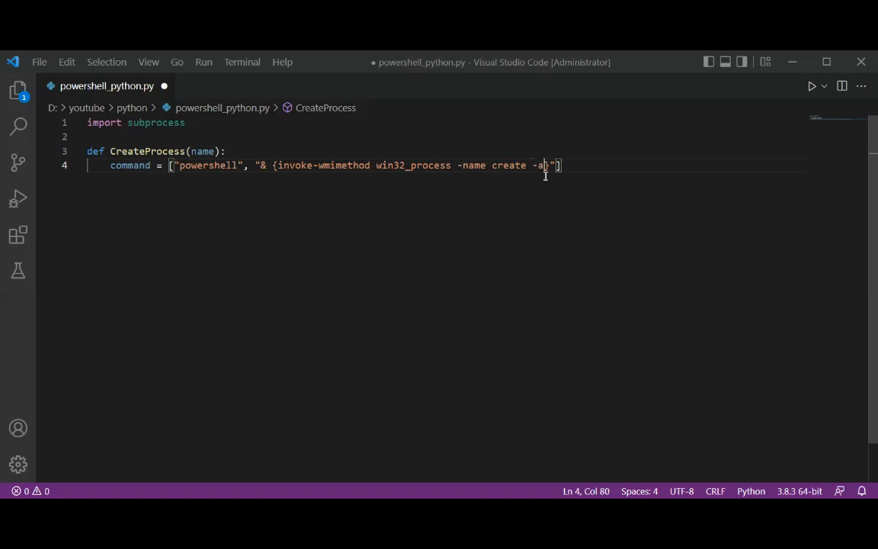
{"action": "type", "text": "rgumentlis"}
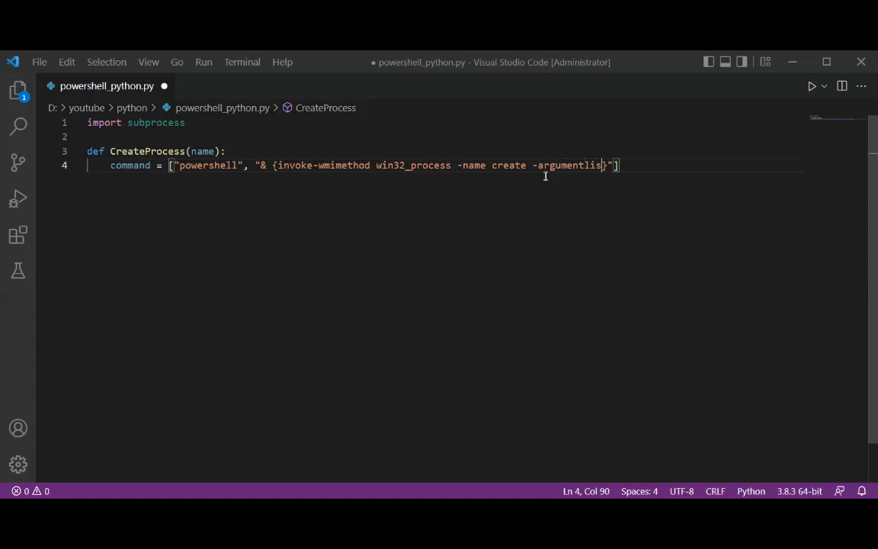
{"action": "type", "text": "\" \""}
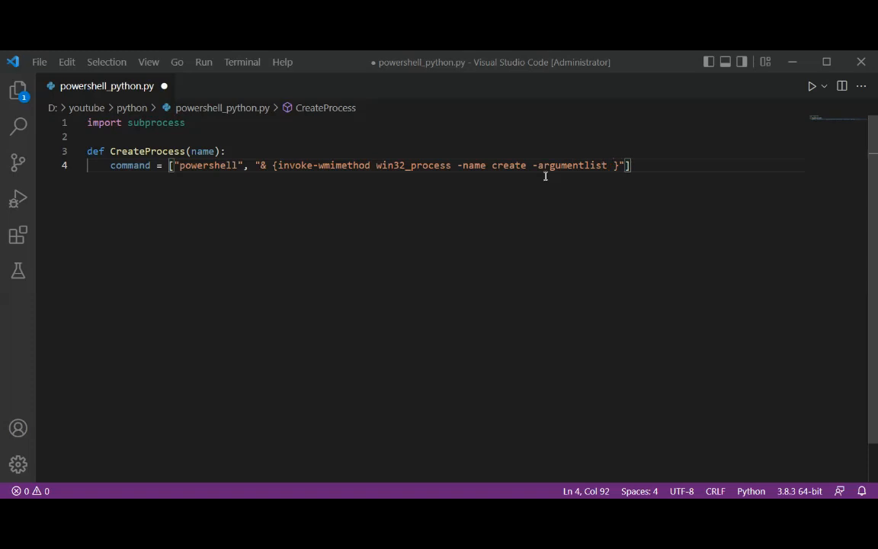
{"action": "type", "text": "notepad.exe"}
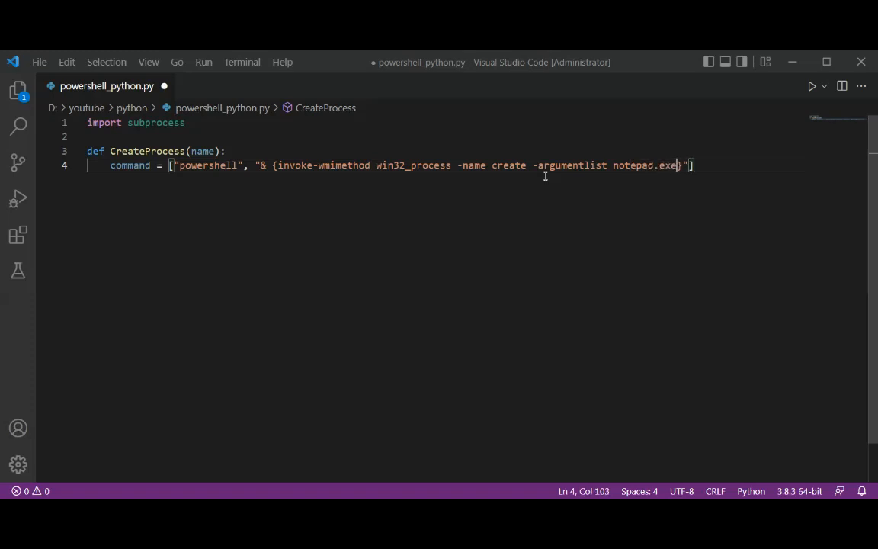
{"action": "type", "text": "|"}
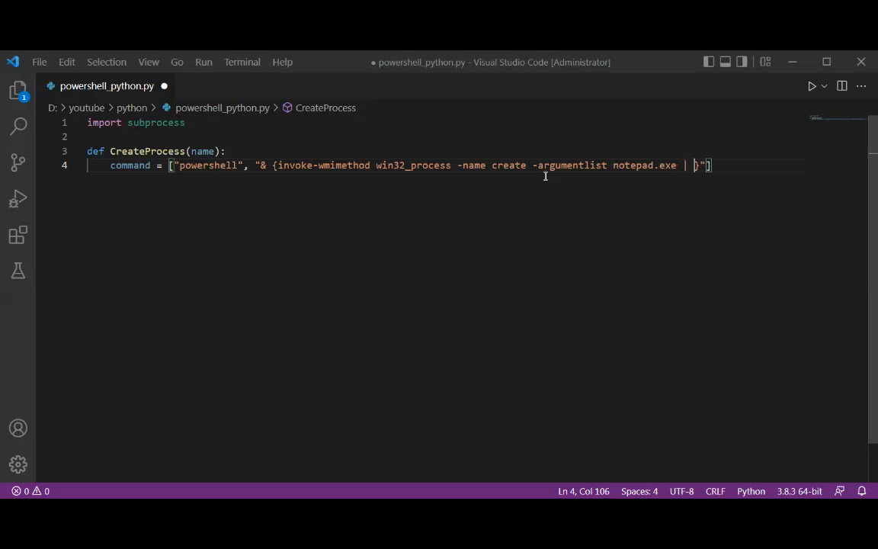
{"action": "mouse_move", "coordinate": [454, 103]}
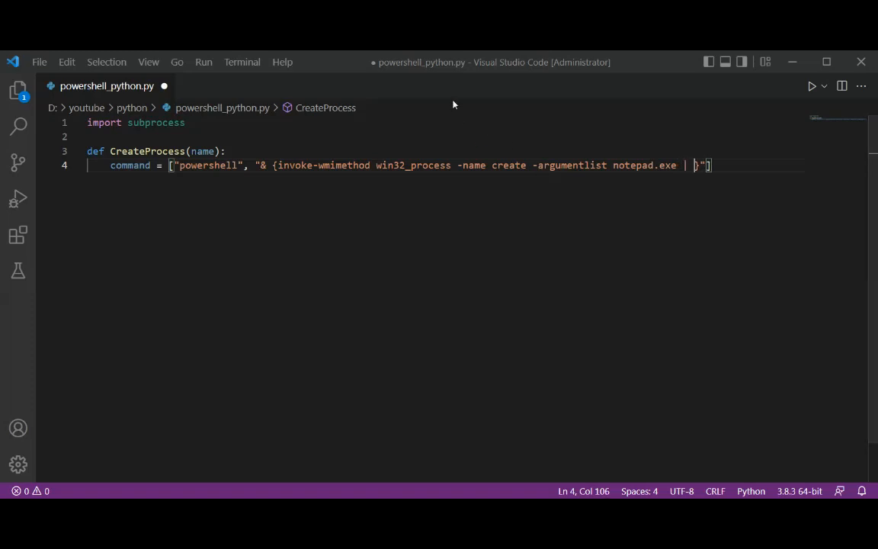
{"action": "mouse_move", "coordinate": [530, 147]}
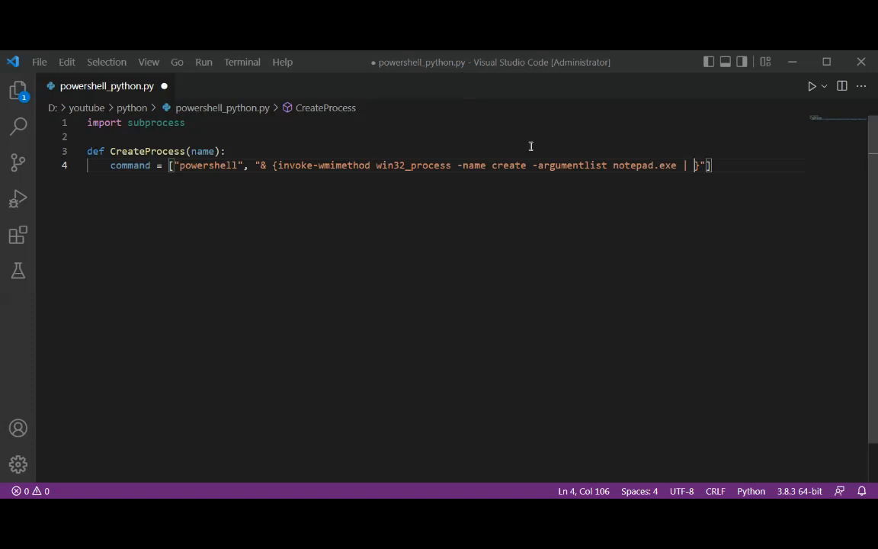
Pipe to 'selec ProcessId', then add another pipe with a '%{}' per-item block before the closing brace.
{"action": "type", "text": "selec"}
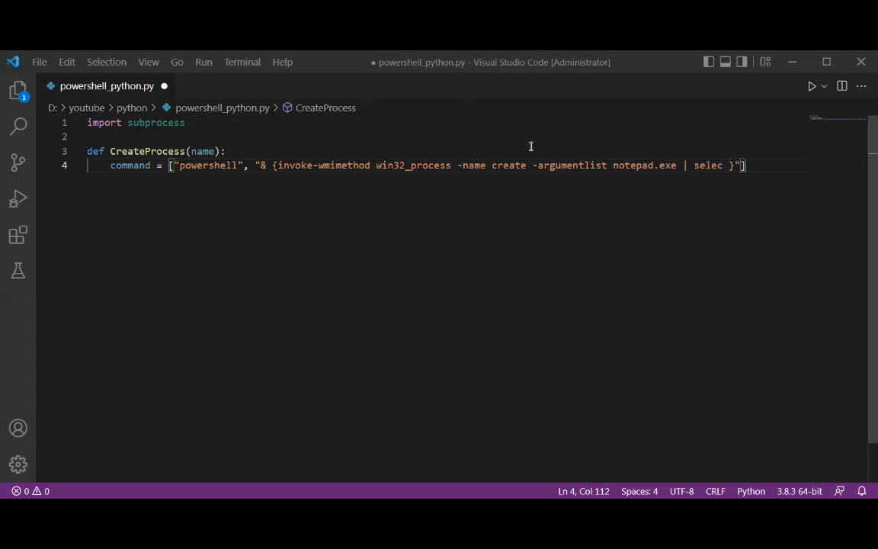
{"action": "type", "text": "ProcessId |"}
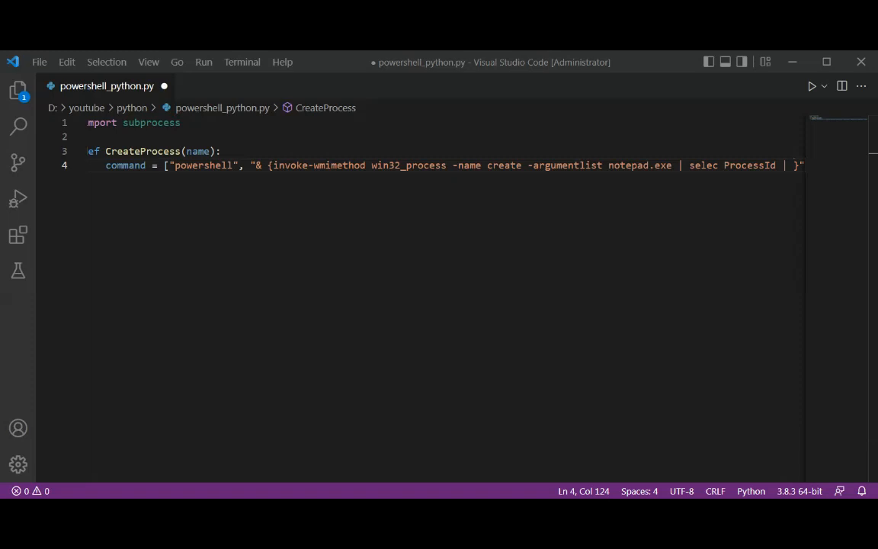
{"action": "left_click", "coordinate": [591, 164]}
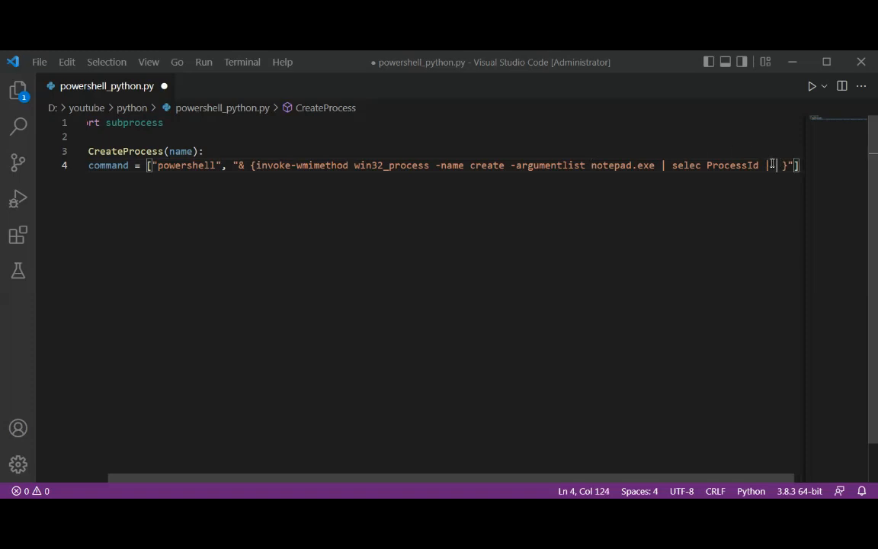
{"action": "type", "text": "%"}
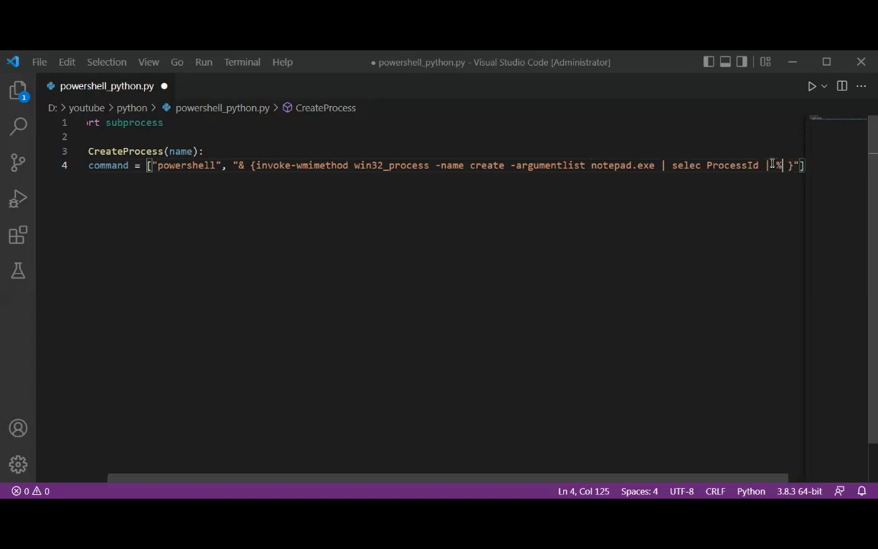
{"action": "type", "text": "{}"}
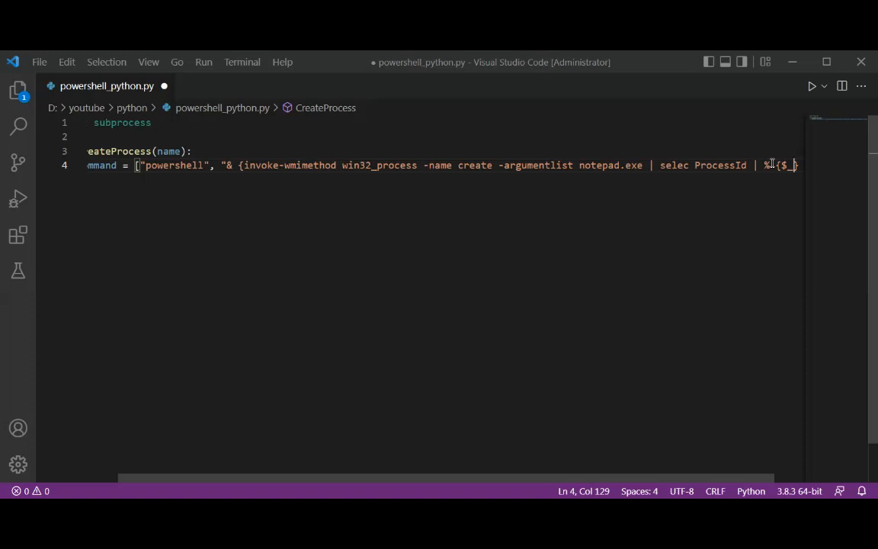
Complete the per-item block with '$_.ProcessId' and a Write output part, then begin line 5.
{"action": "type", "text": ".ProcessId"}
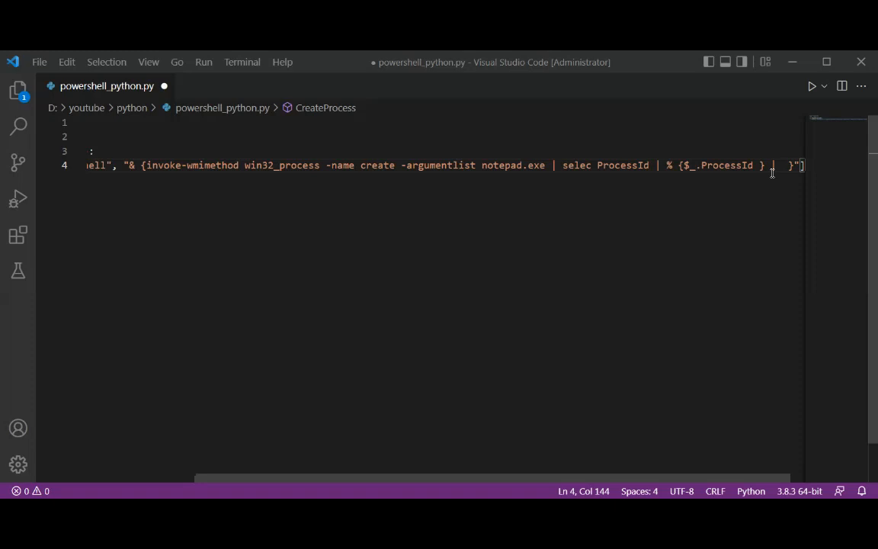
{"action": "type", "text": "Write"}
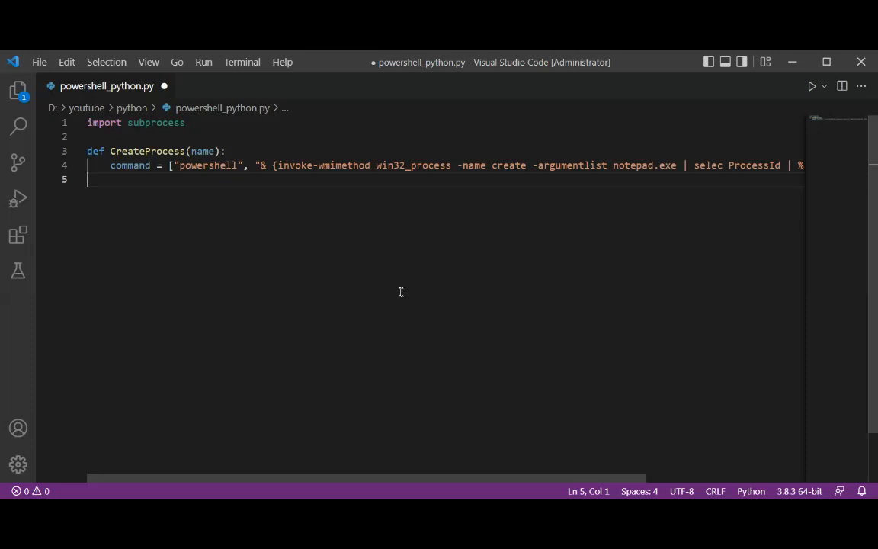
Write 'p = subprocess.run(command,' on line 5.
{"action": "type", "text": "p ="}
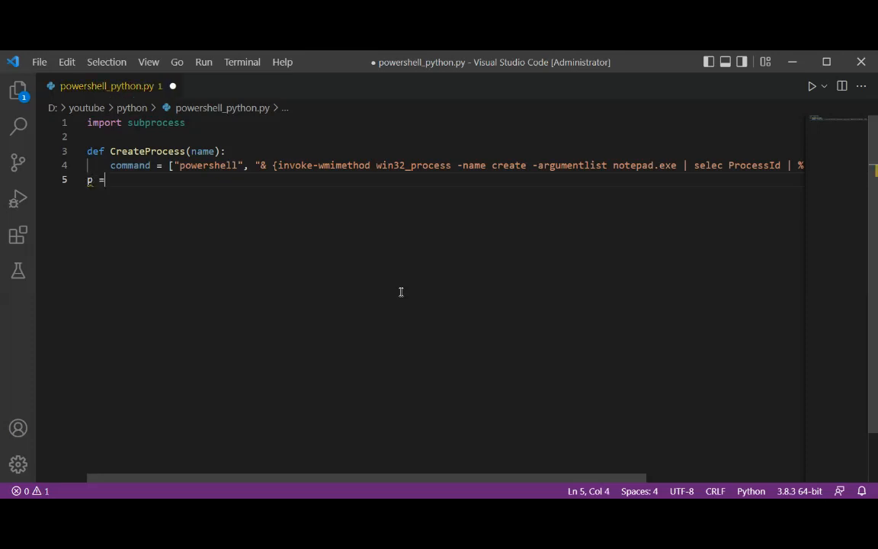
{"action": "type", "text": "su"}
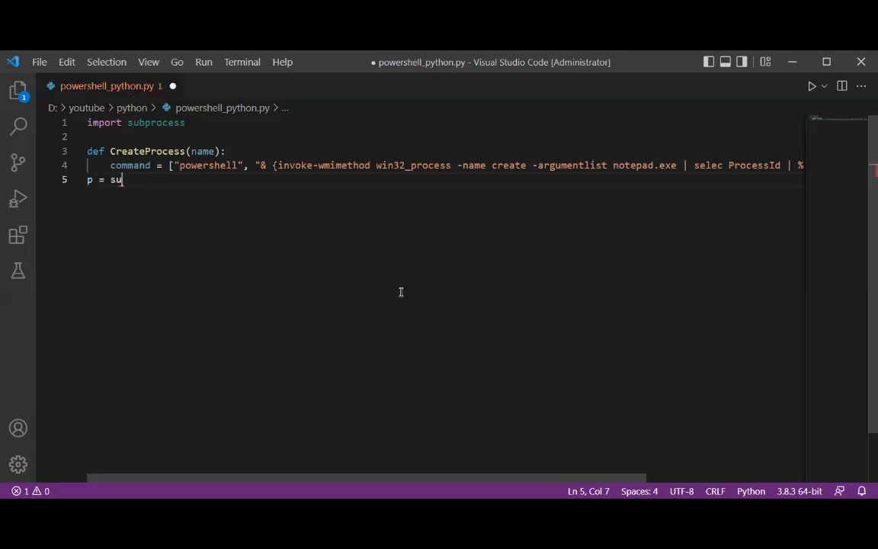
{"action": "type", "text": "b"}
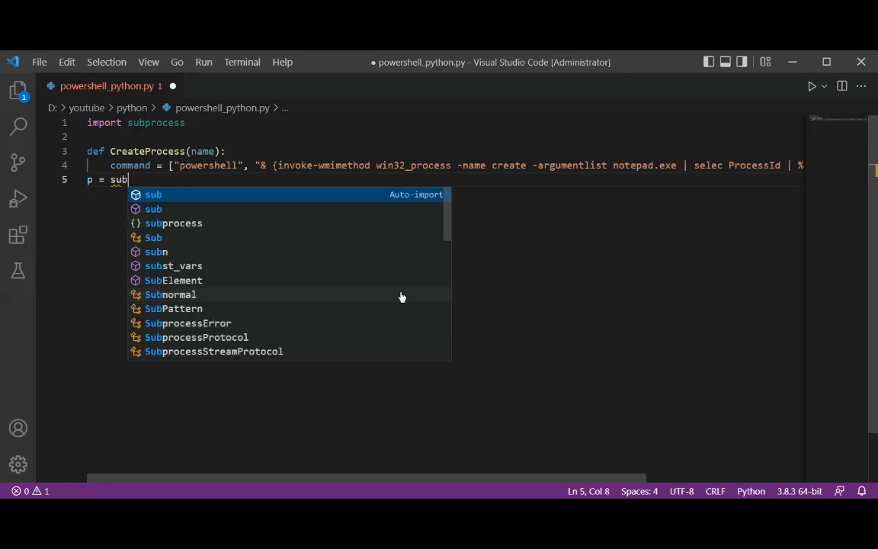
{"action": "type", "text": "proce"}
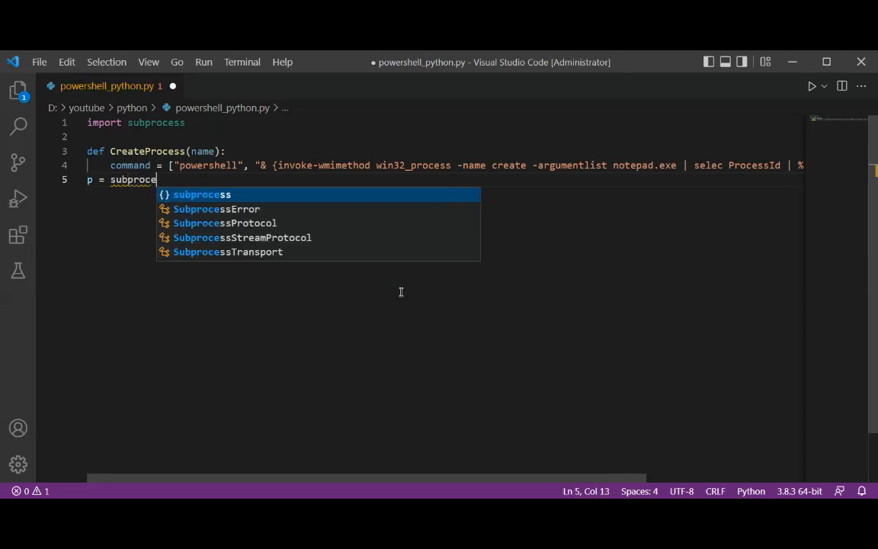
{"action": "type", "text": "ss"}
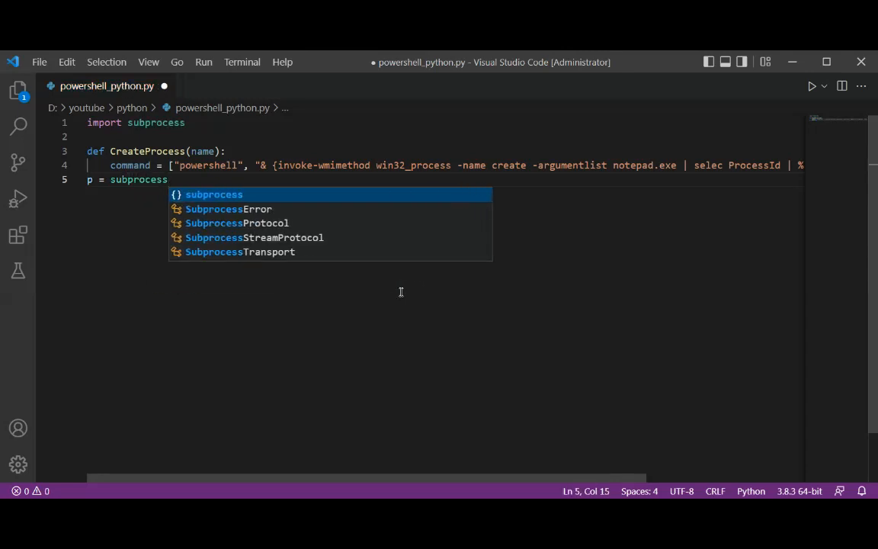
{"action": "type", "text": ".run("}
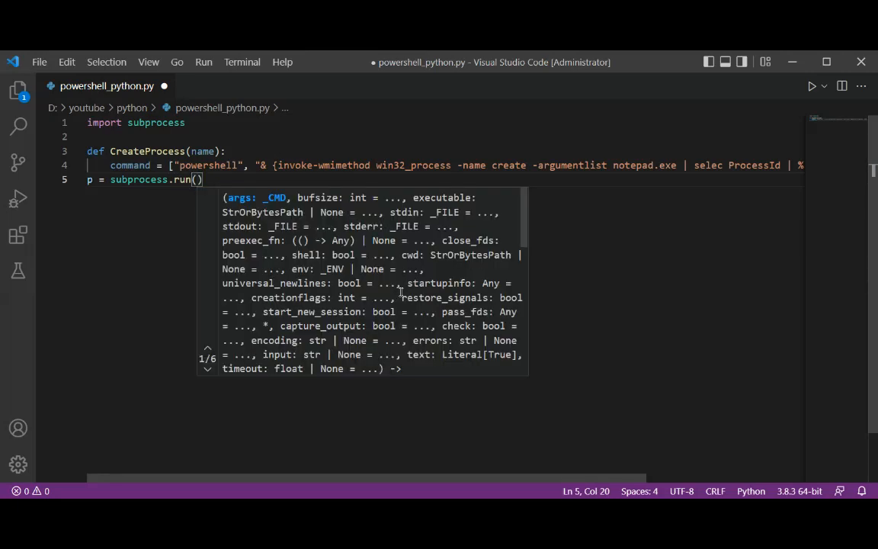
{"action": "type", "text": "coomand"}
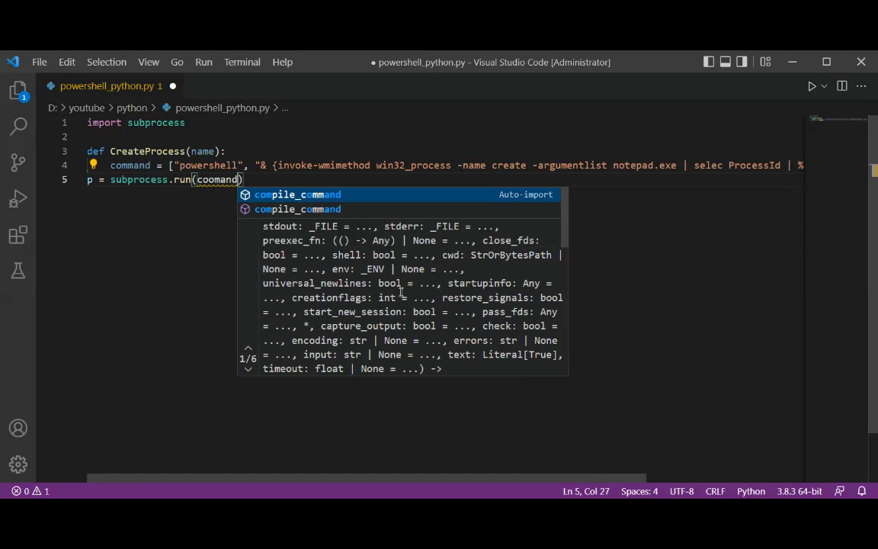
{"action": "type", "text": ","}
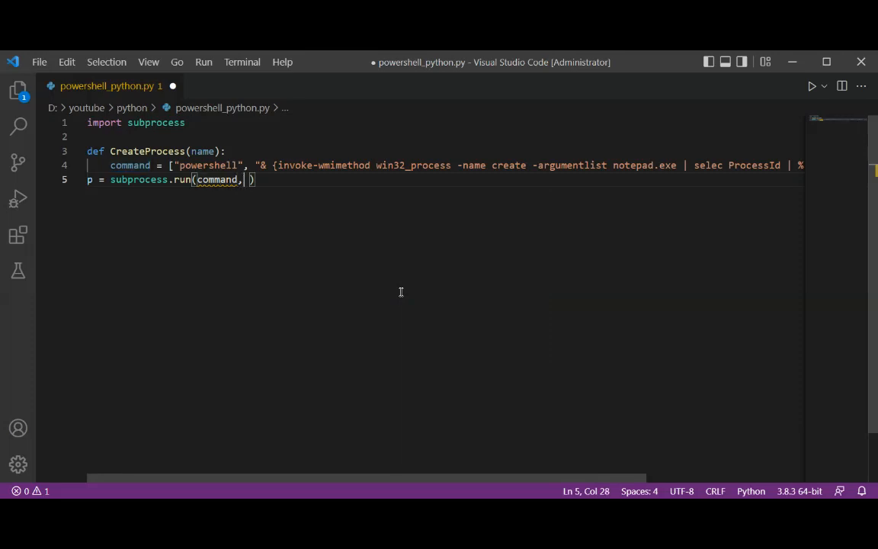
Finish the call with 'shell=True, capture_output=True)' and begin line 6.
{"action": "type", "text": "\" \""}
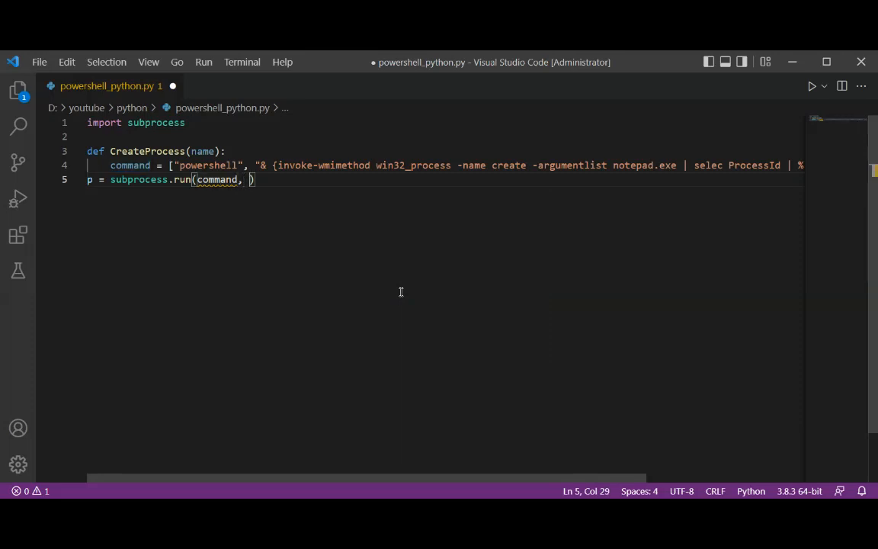
{"action": "type", "text": "shell="}
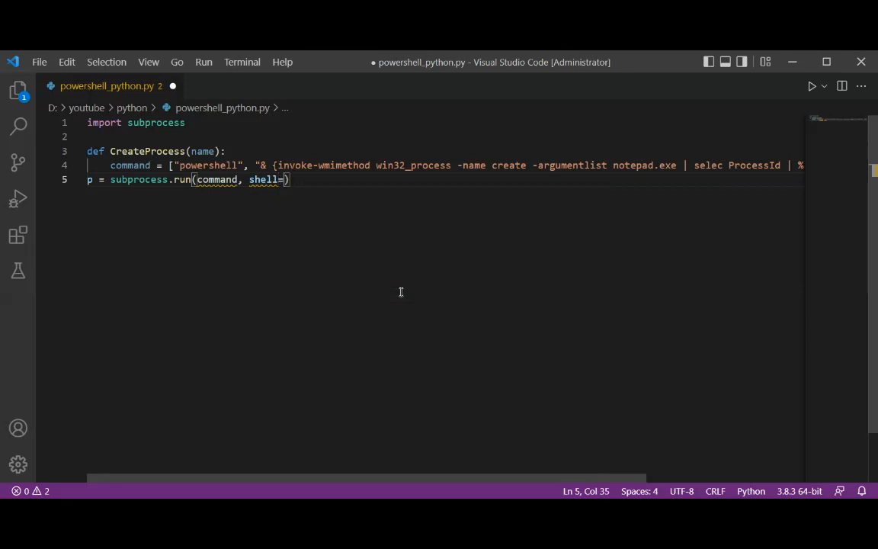
{"action": "type", "text": "True, c"}
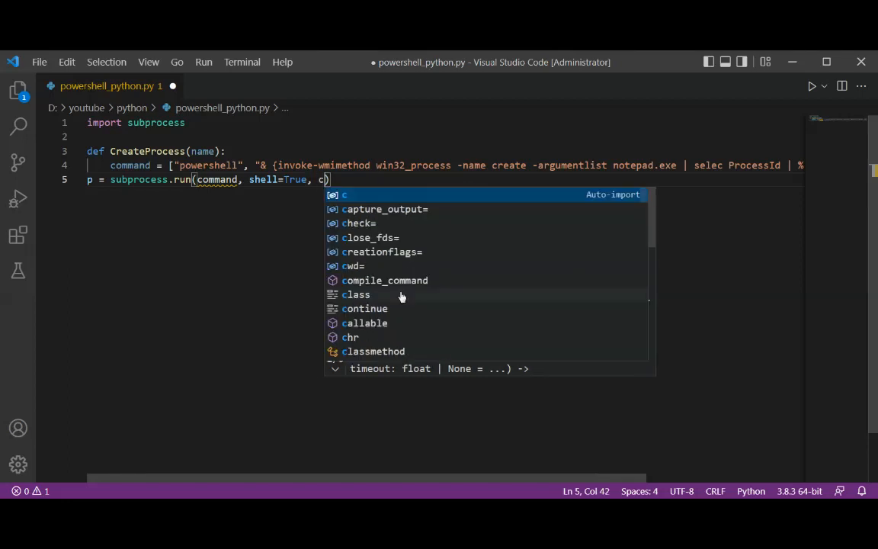
{"action": "type", "text": "apture"}
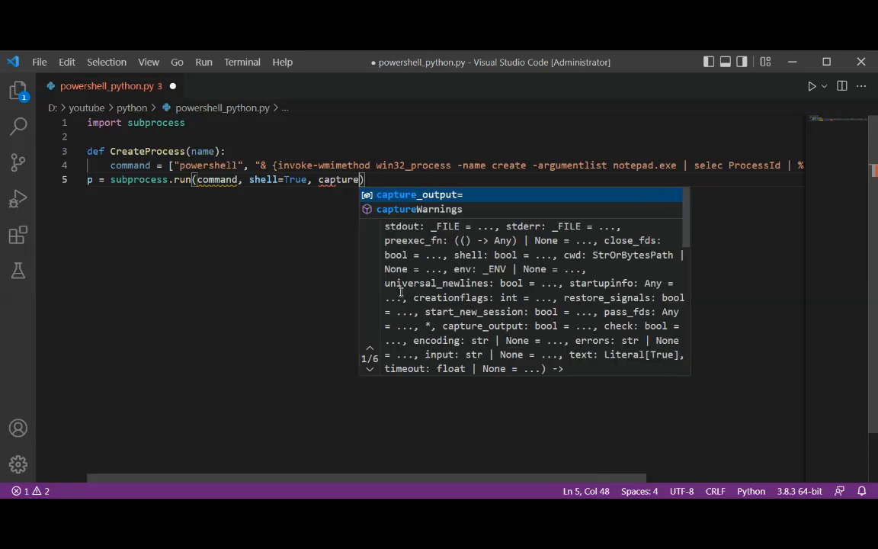
{"action": "type", "text": "_output"}
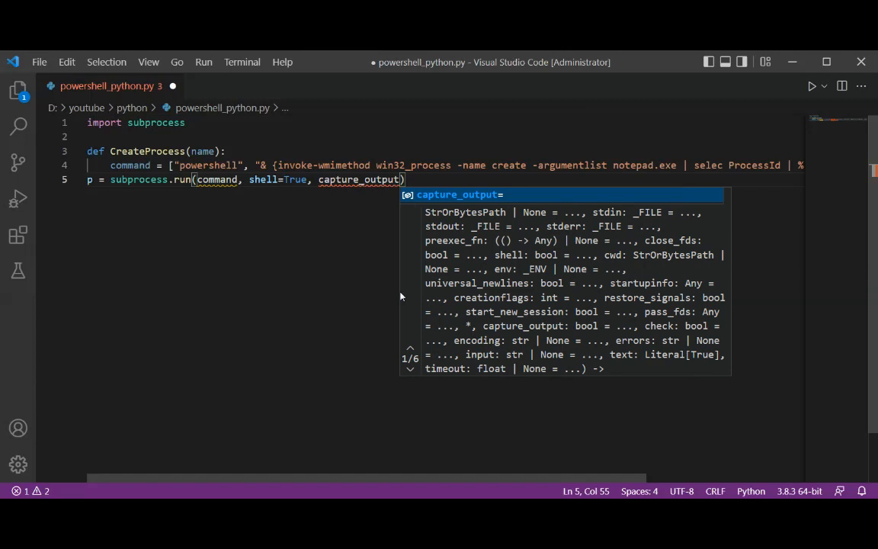
{"action": "type", "text": "True"}
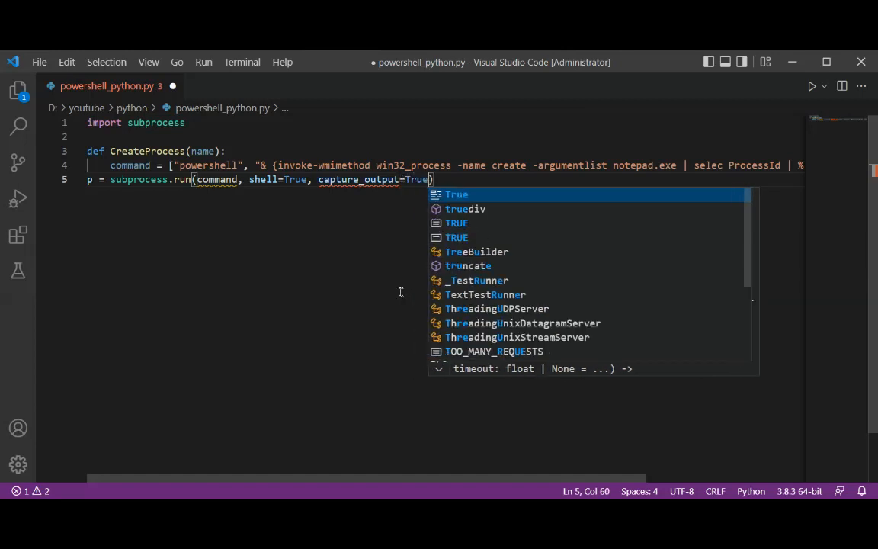
{"action": "key", "text": "Escape"}
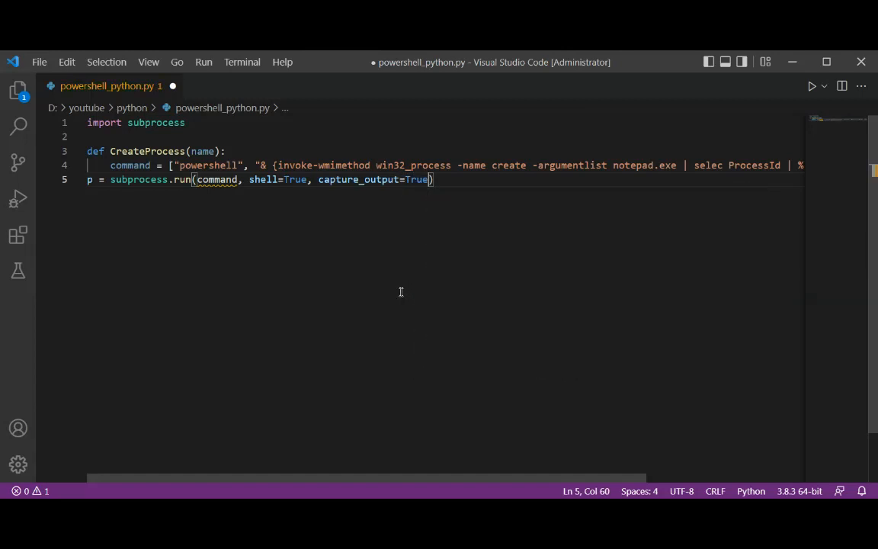
{"action": "key", "text": "enter"}
{"action": "type", "text": "if"}
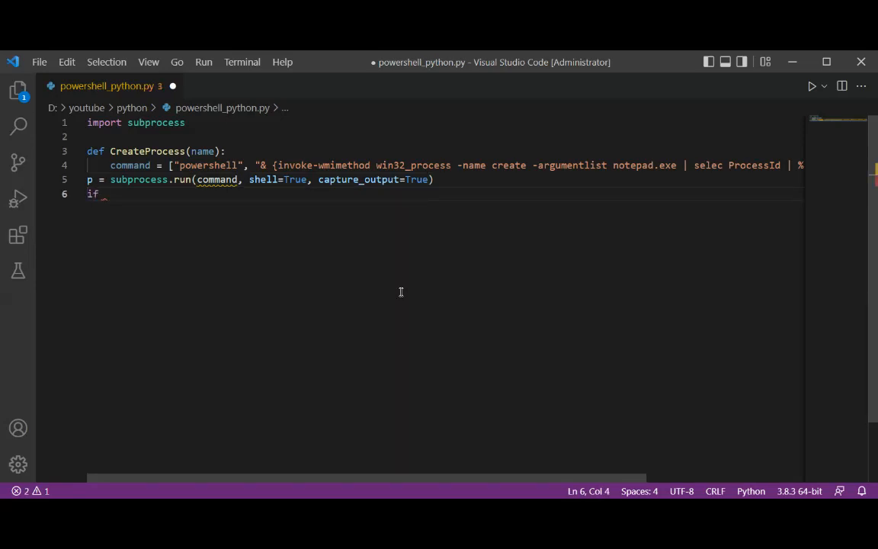
Write 'if p.returncode == 0:' and begin an indented print("P..." below it.
{"action": "type", "text": "p.r"}
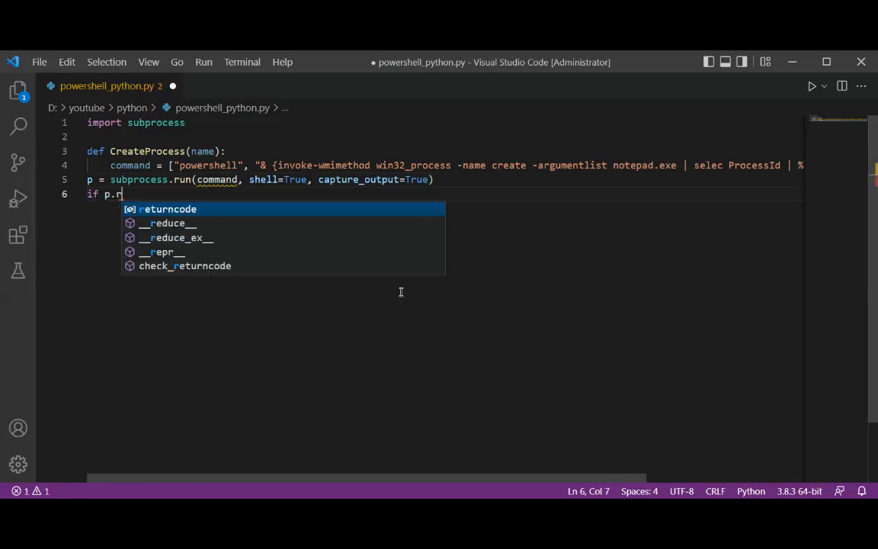
{"action": "type", "text": "eturncode = 0"}
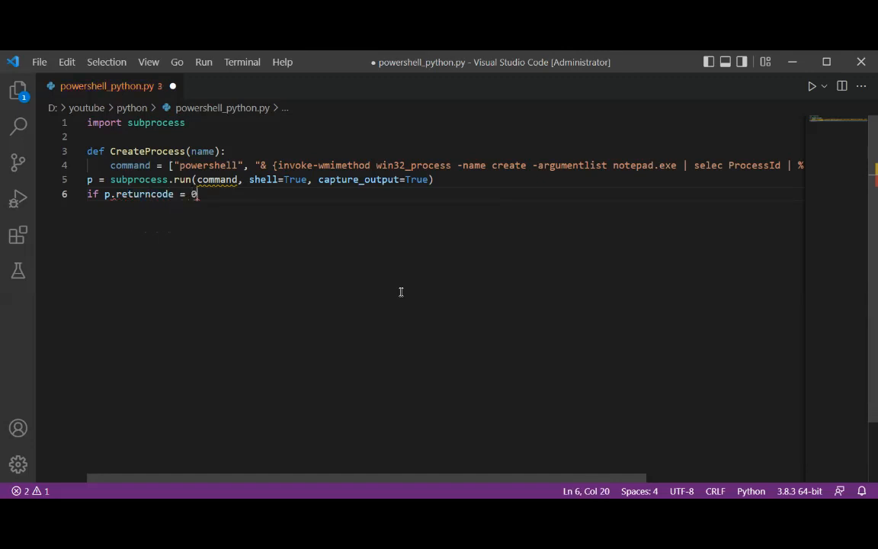
{"action": "key", "text": "Backspace"}
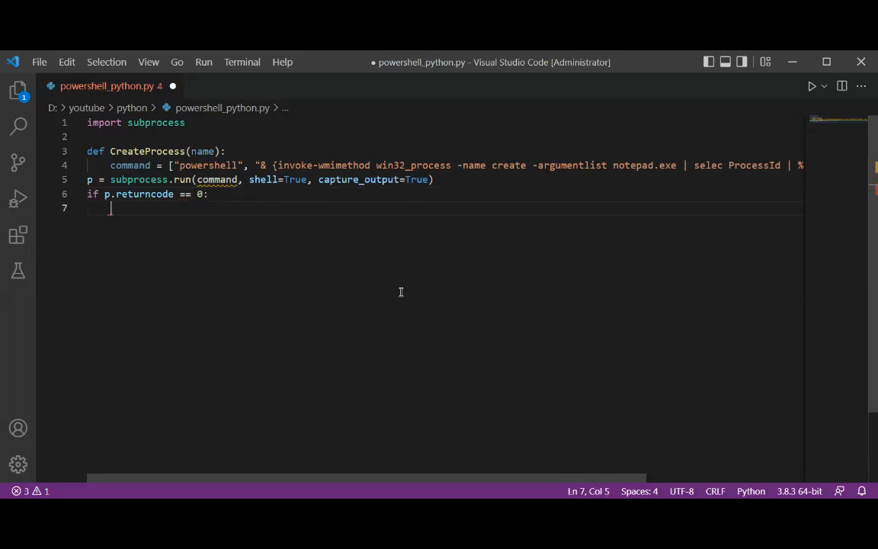
{"action": "type", "text": "p"}
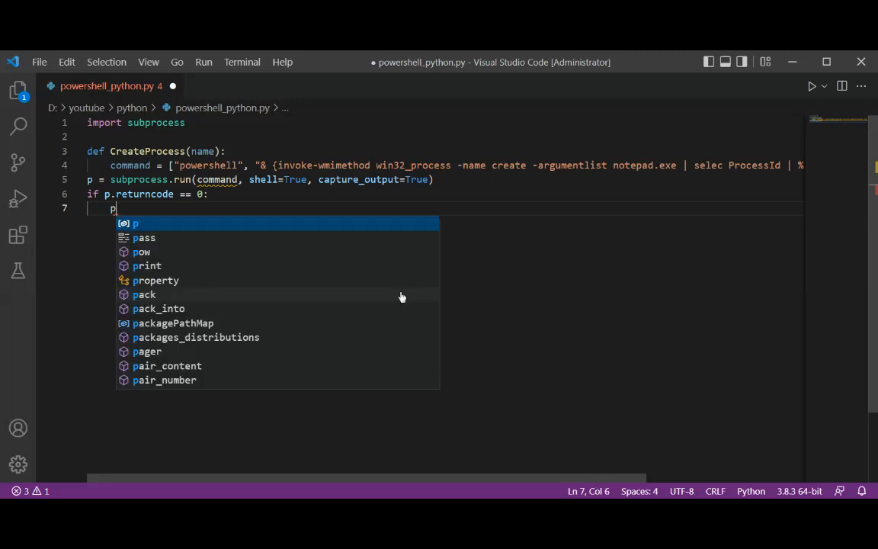
{"action": "type", "text": "rint"}
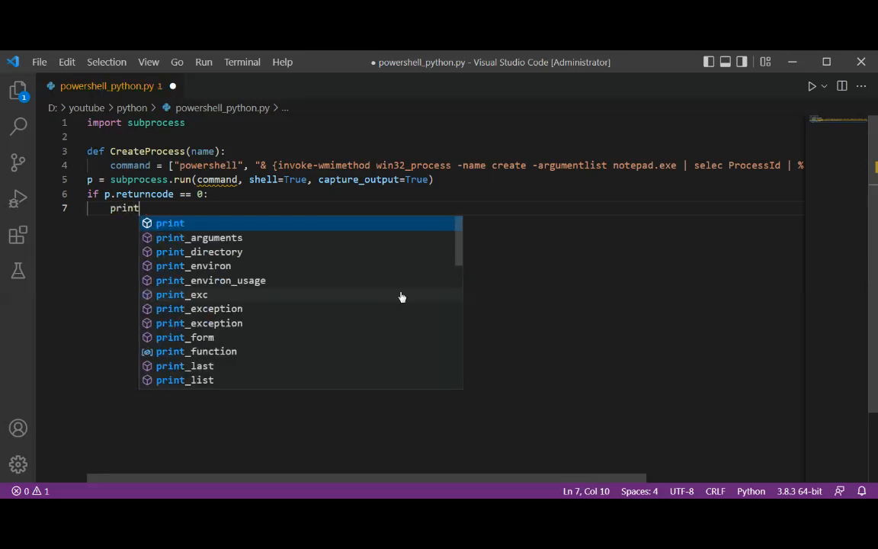
{"action": "type", "text": "(\"P\""}
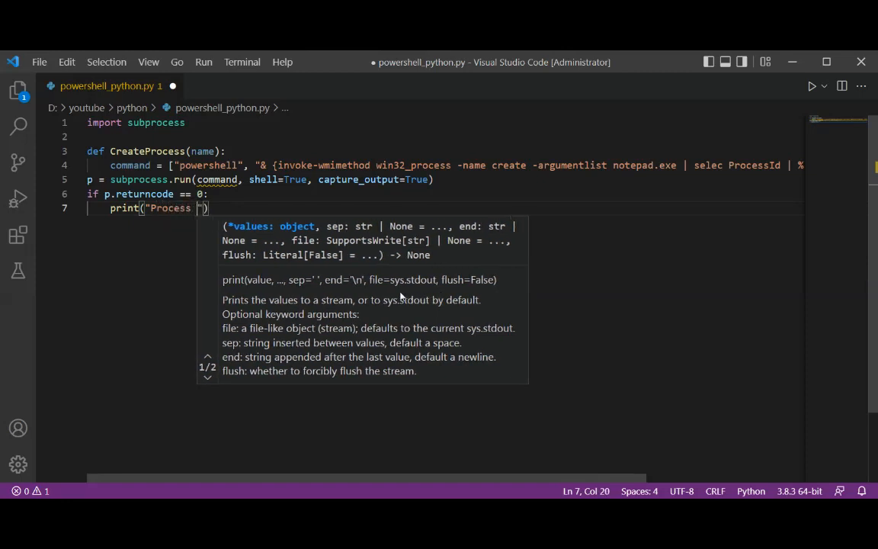
Complete the format string '%s created with PowerShell, PID %s'.
{"action": "type", "text": "% creat"}
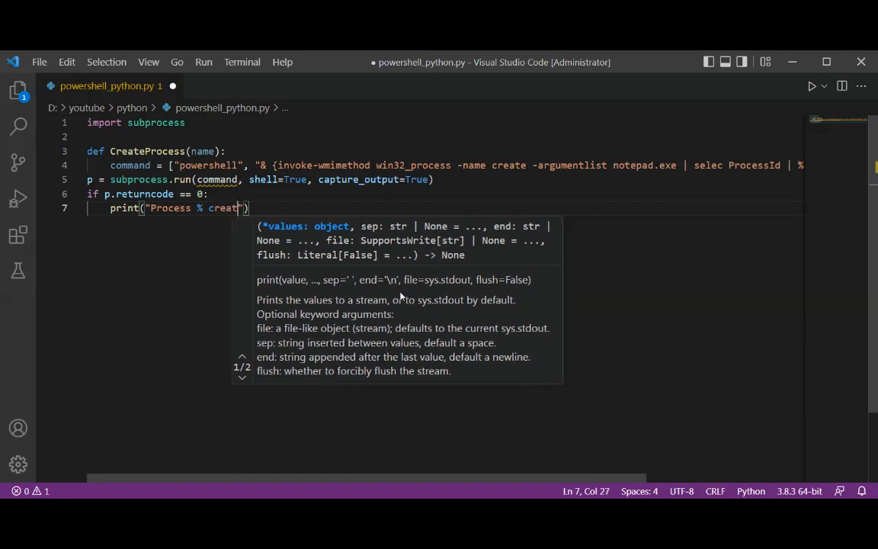
{"action": "type", "text": "ed with"}
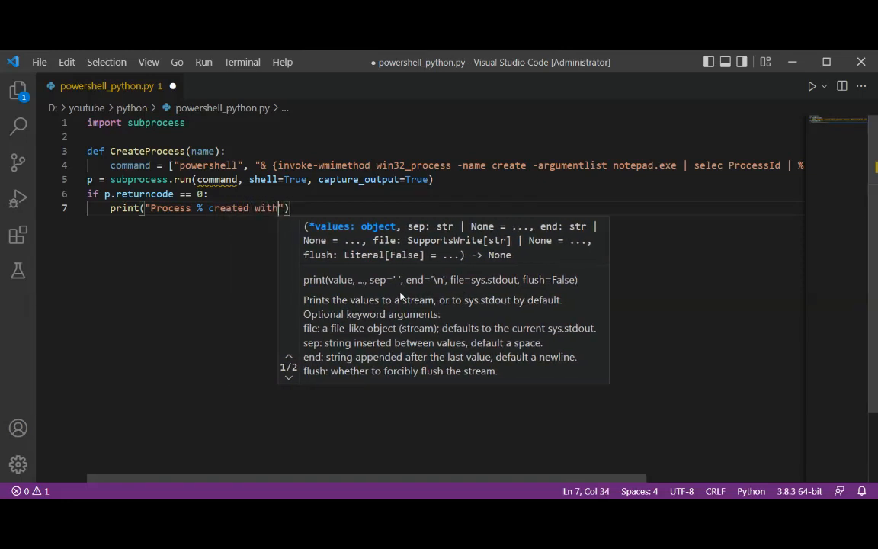
{"action": "type", "text": "Powe"}
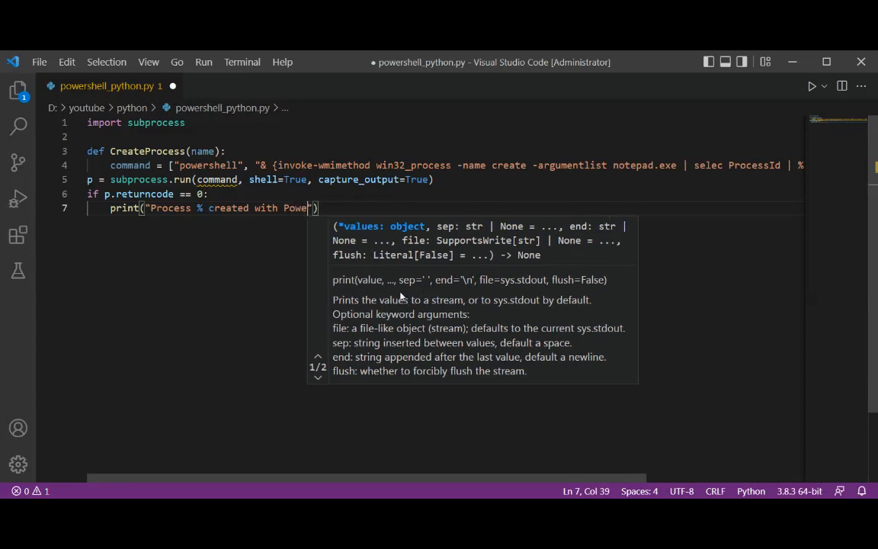
{"action": "type", "text": "rShell"}
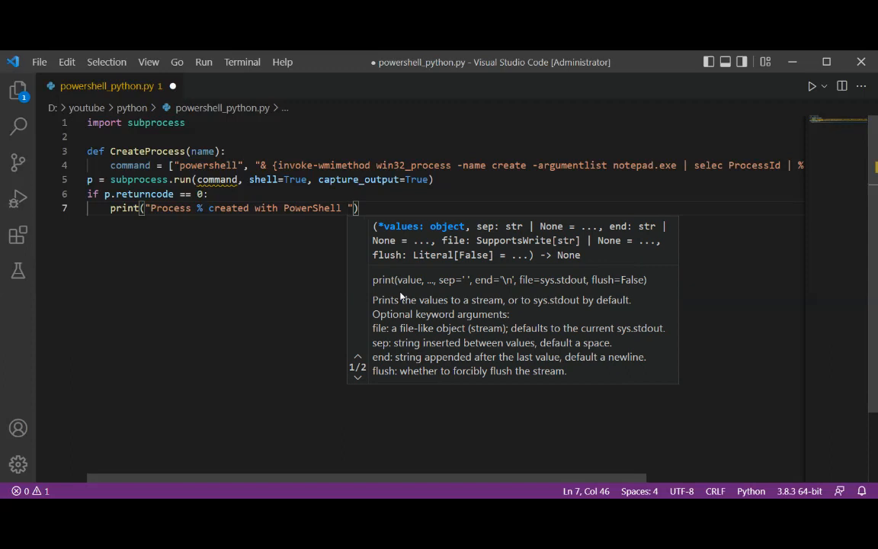
{"action": "type", "text": ", P"}
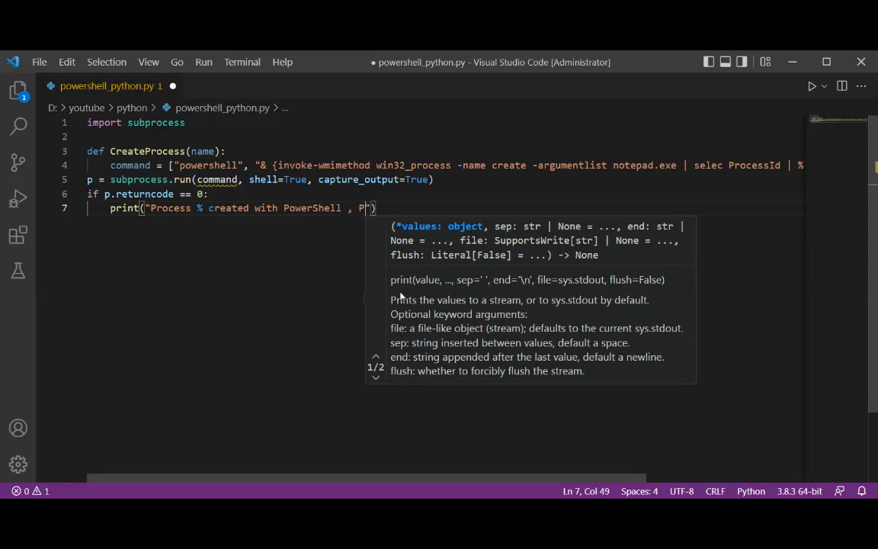
{"action": "type", "text": "ID"}
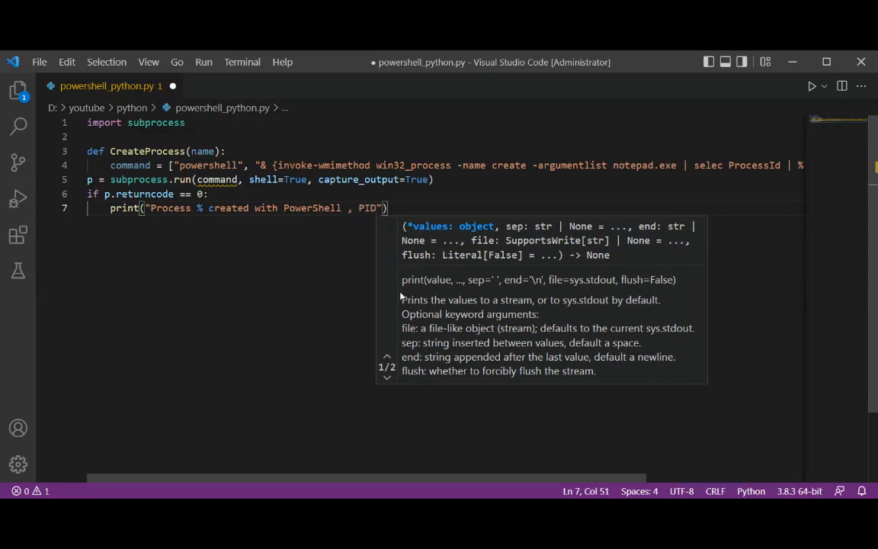
{"action": "type", "text": "%"}
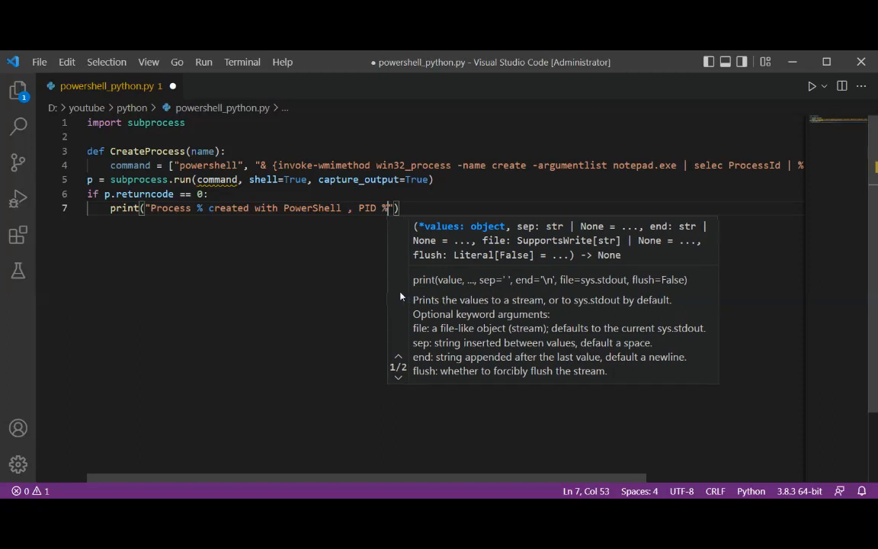
{"action": "type", "text": "s"}
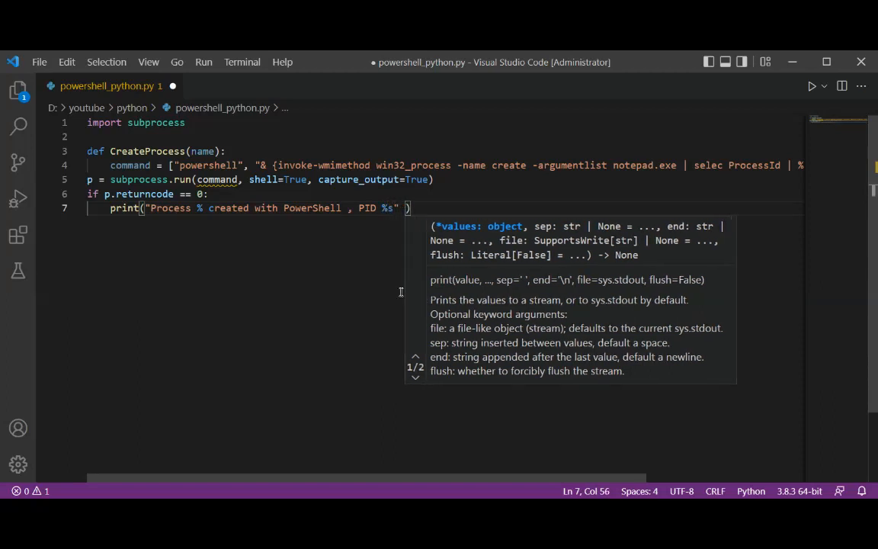
Add '% (name, p.stdout.decode("utf-8"))' after the format string and begin a new line.
{"action": "type", "text": "%"}
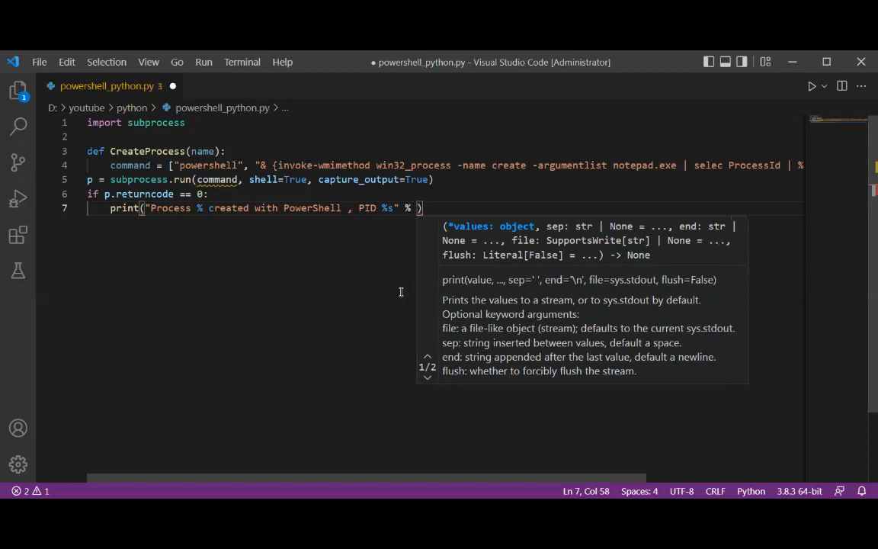
{"action": "type", "text": "("}
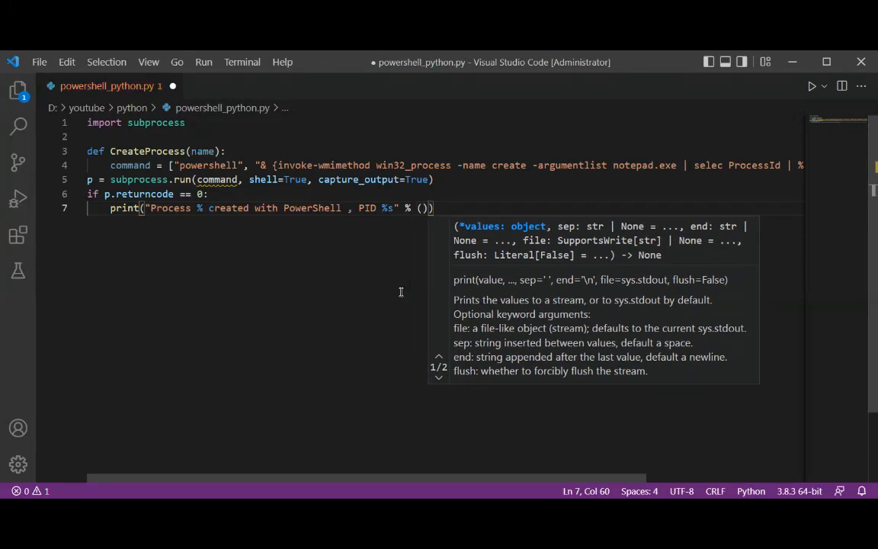
{"action": "type", "text": "name"}
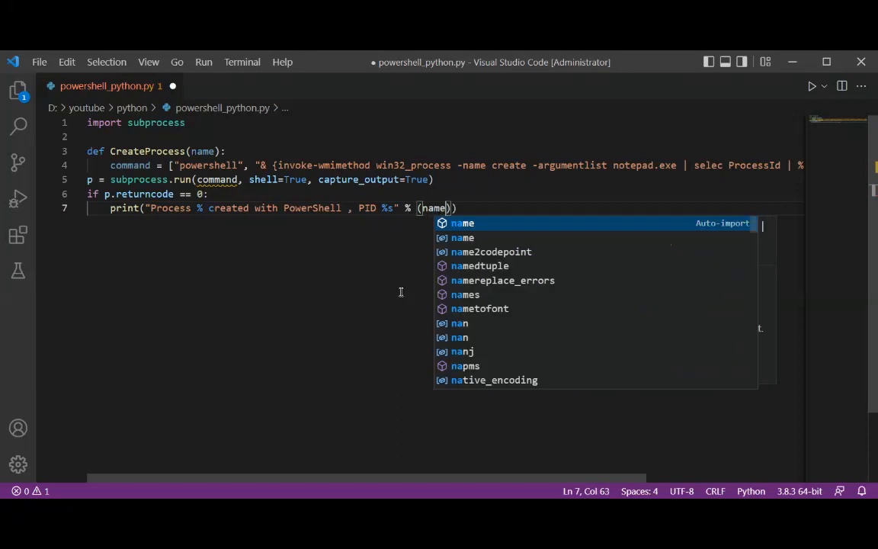
{"action": "type", "text": ", p"}
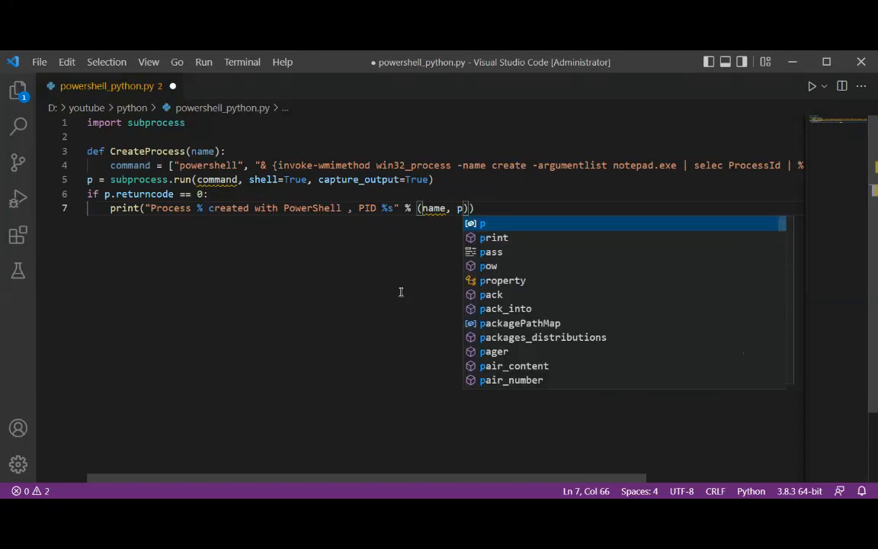
{"action": "type", "text": ".stdout."}
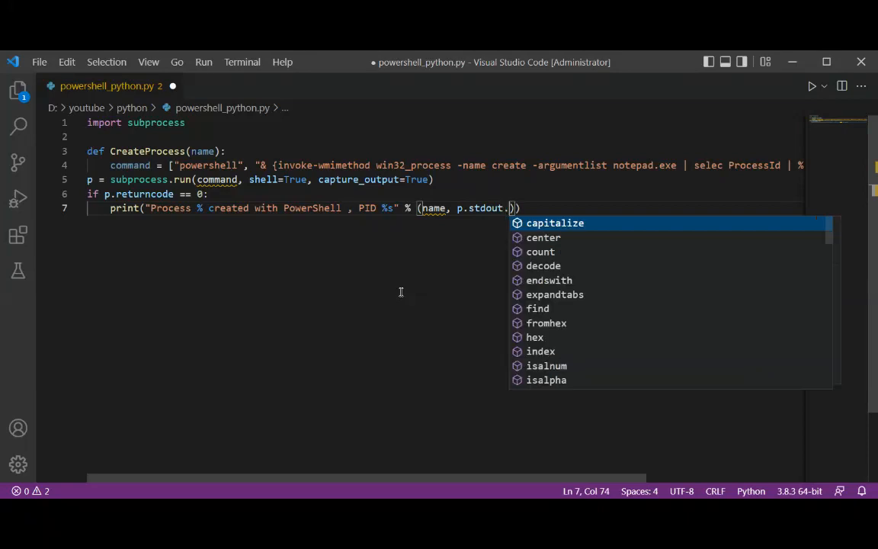
{"action": "type", "text": "decode(\""}
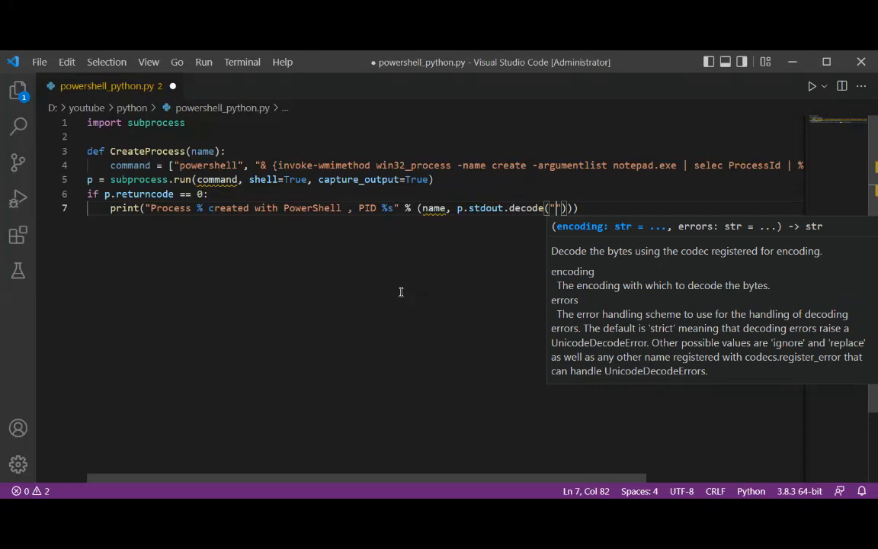
{"action": "type", "text": "utf"}
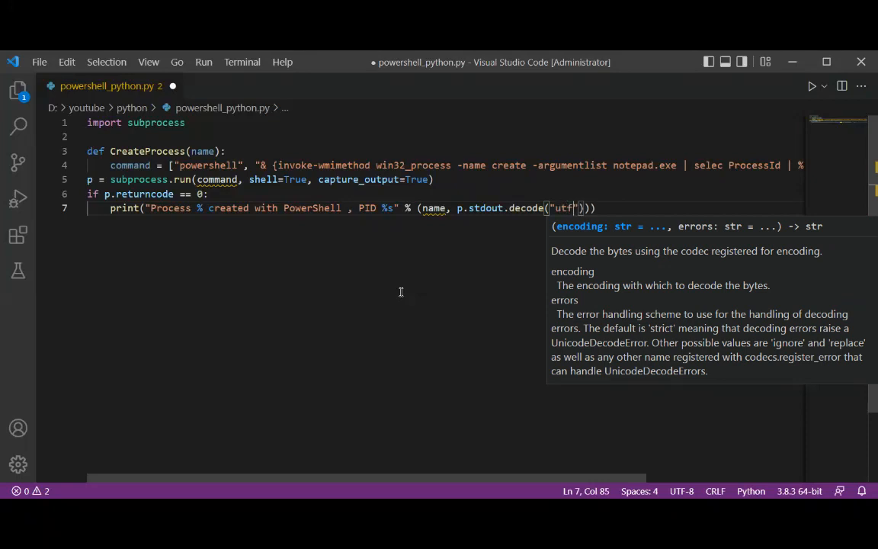
{"action": "type", "text": "-"}
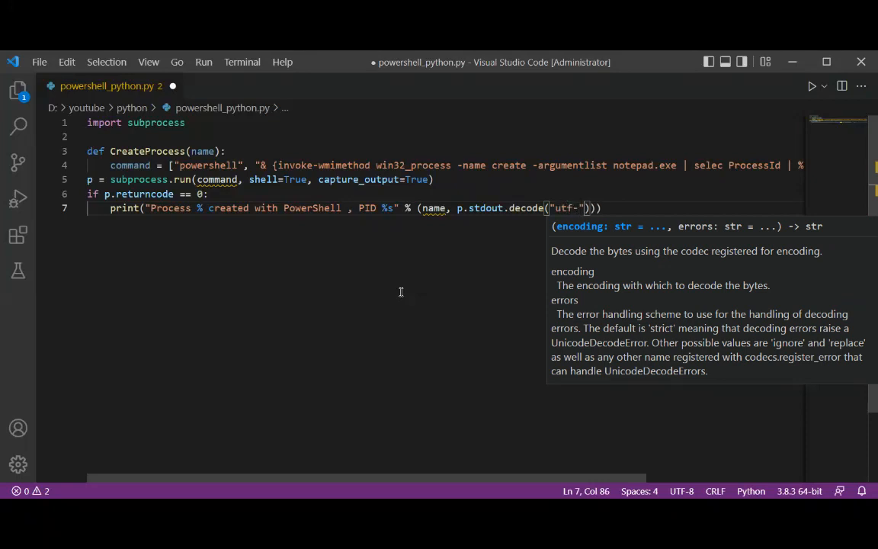
{"action": "type", "text": "8"}
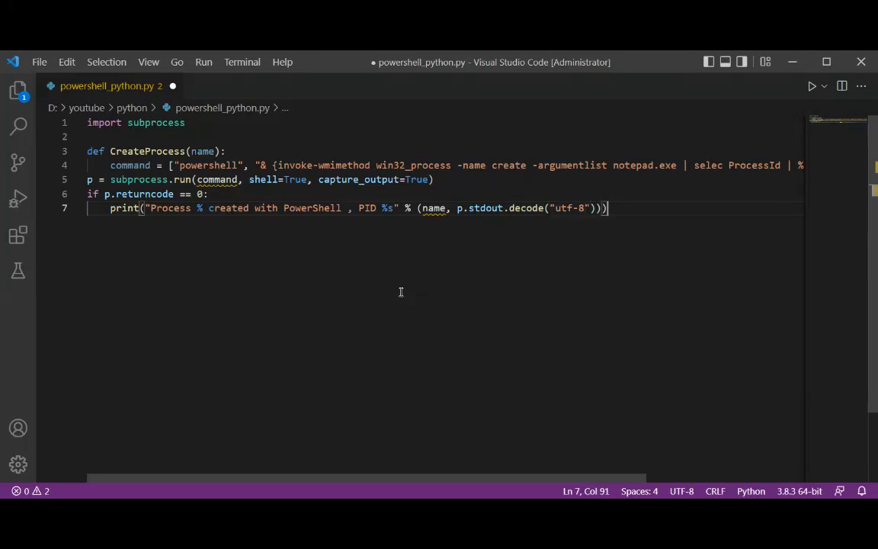
{"action": "key", "text": "Enter"}
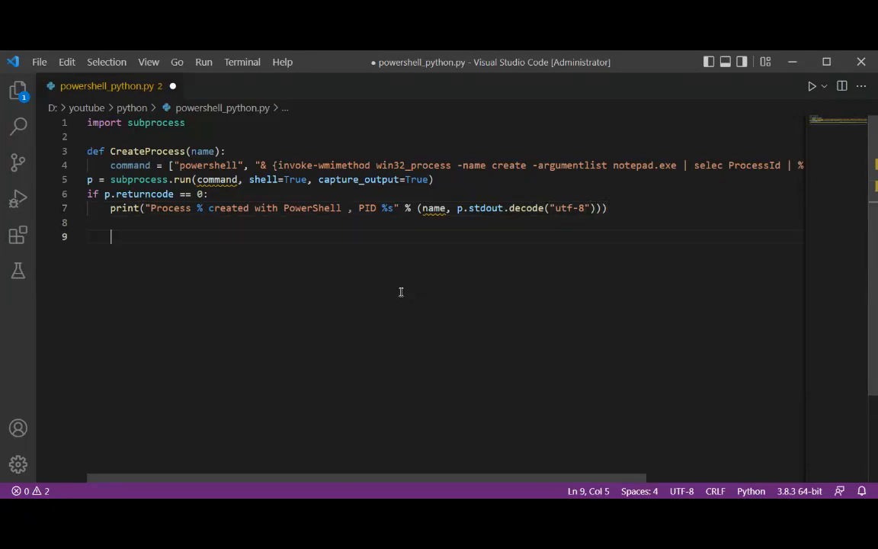
Set command = "notepad.exe" at module level below the function.
{"action": "type", "text": "com"}
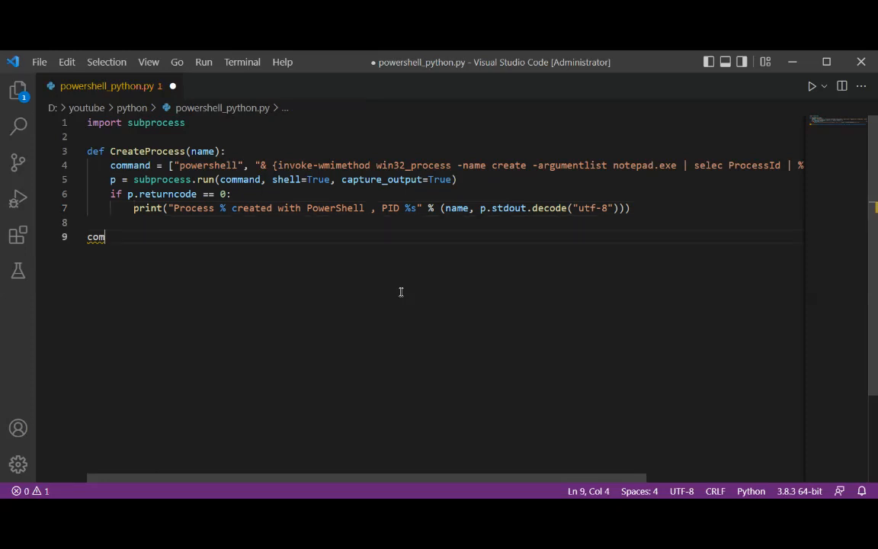
{"action": "type", "text": "mand ="}
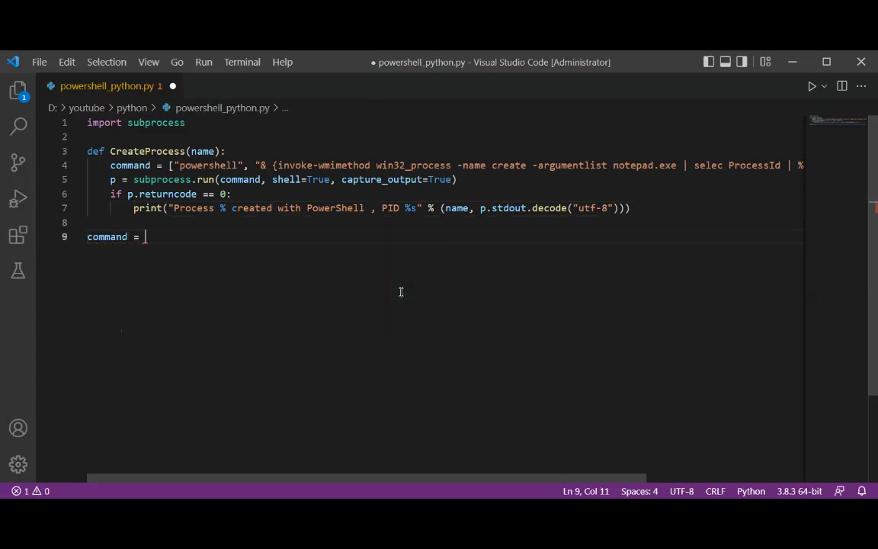
{"action": "type", "text": "\"note\""}
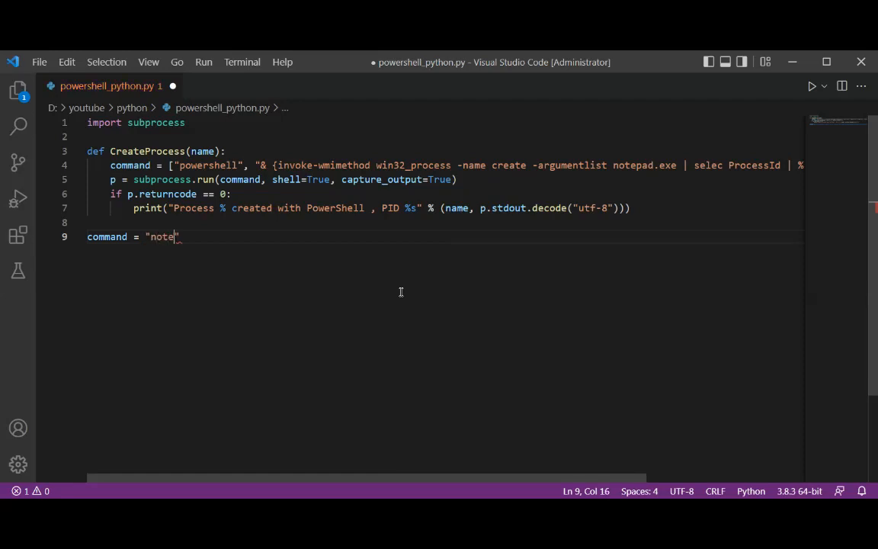
{"action": "type", "text": "pad.exe"}
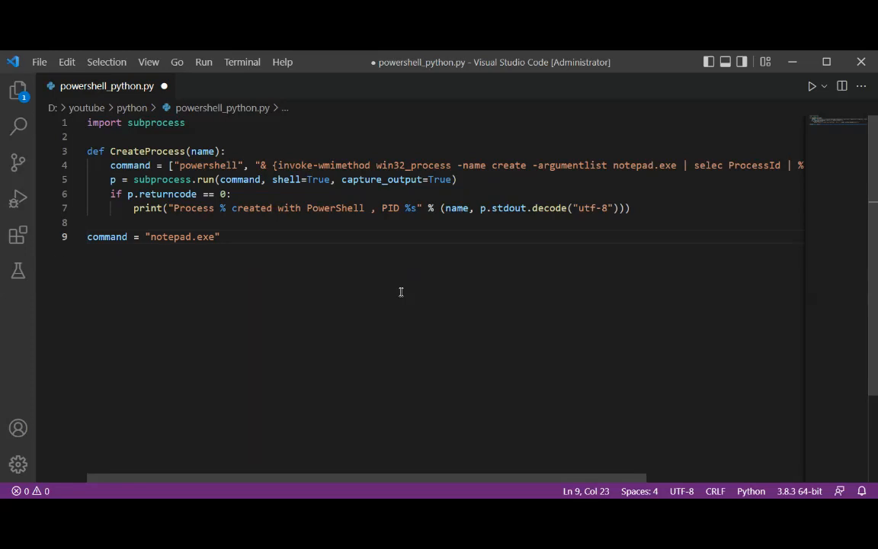
{"action": "key", "text": "enter"}
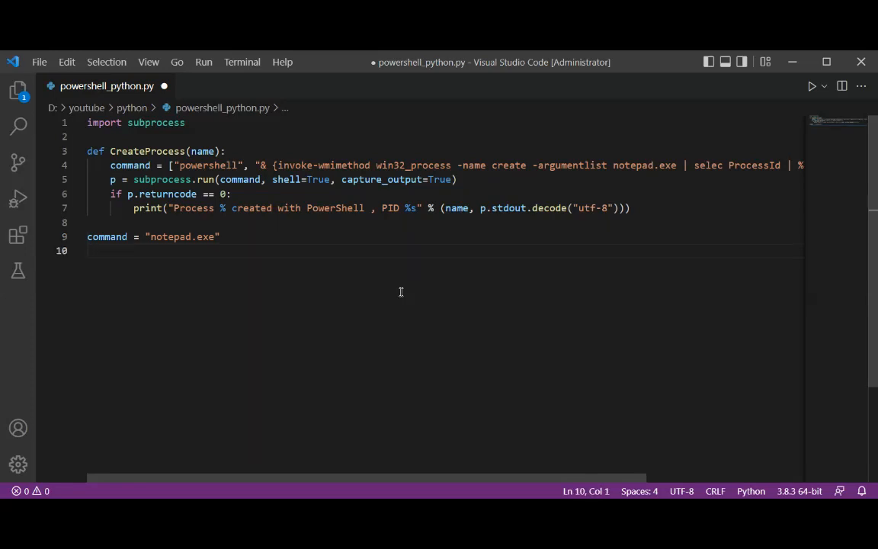
Call CreateProcess(command) on the next line using autocomplete.
{"action": "type", "text": "C"}
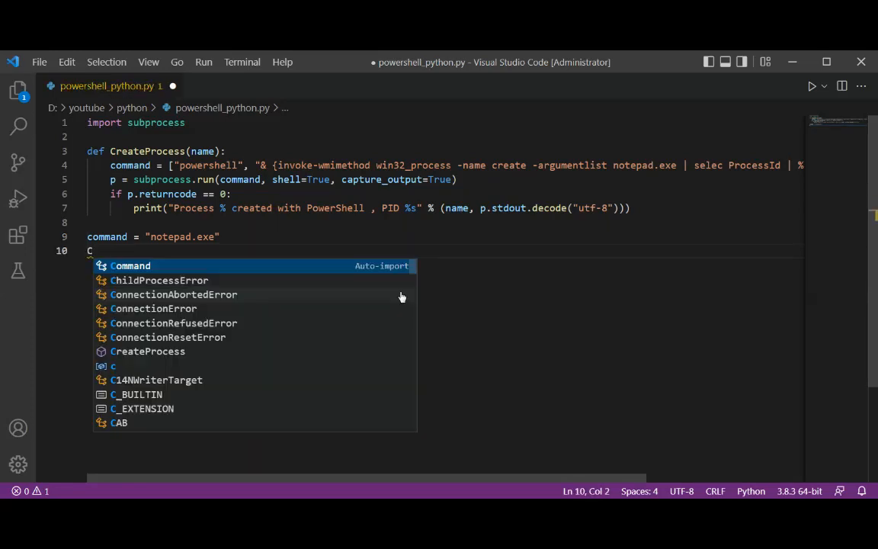
{"action": "type", "text": "reateProcess"}
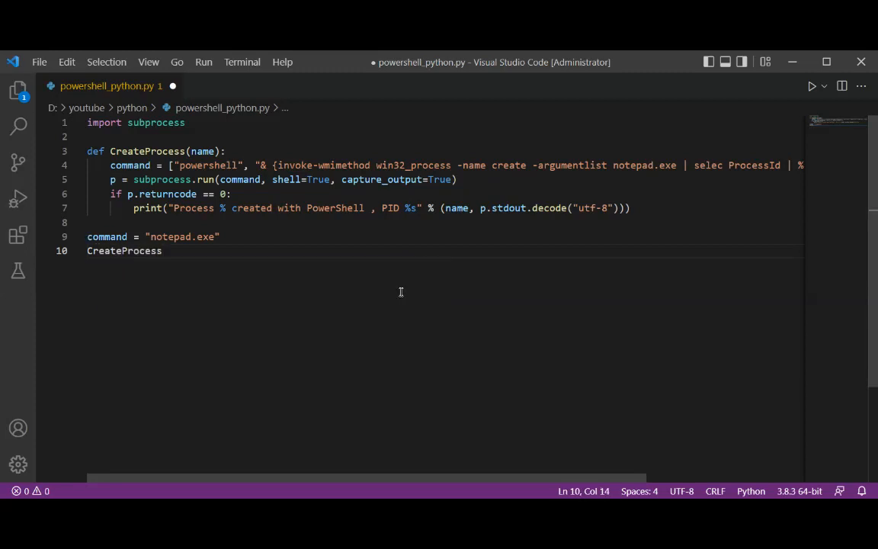
{"action": "type", "text": "("}
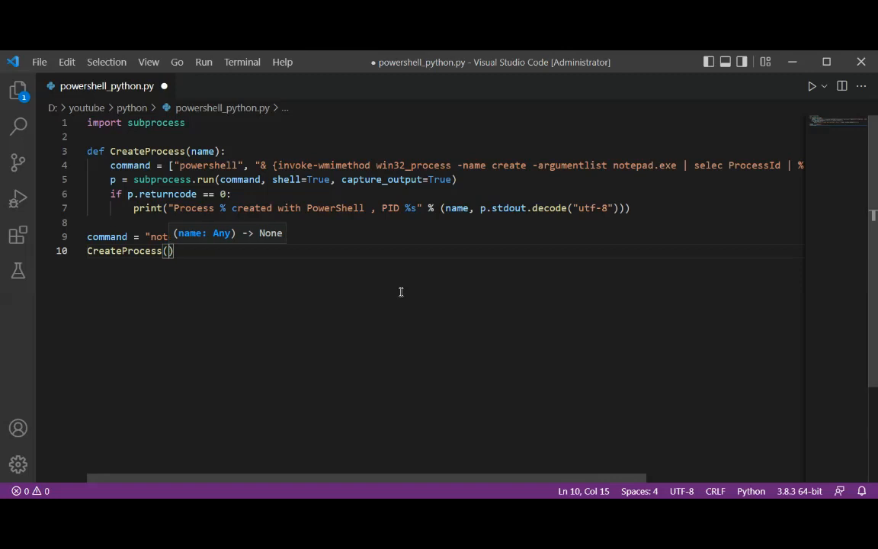
{"action": "type", "text": "command"}
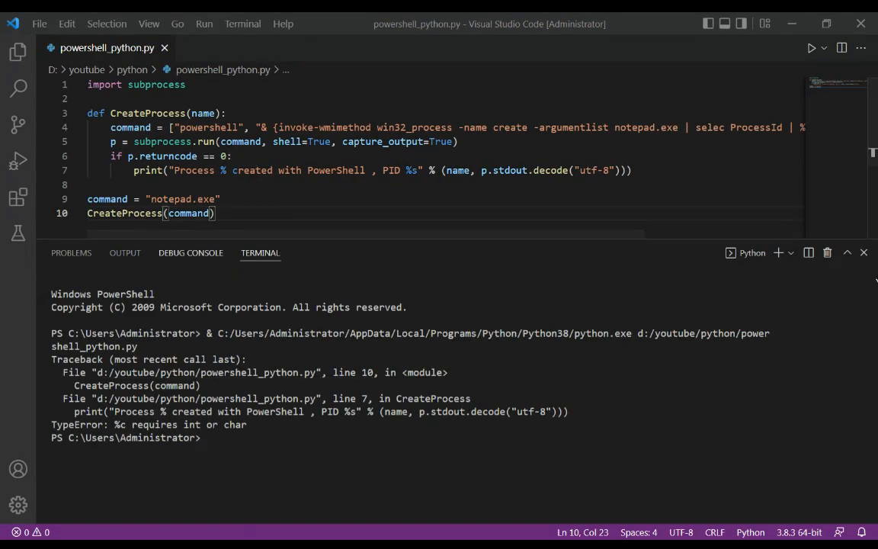
Fix the process-name placeholder in the print format string from %c to %s.
{"action": "left_click", "coordinate": [862, 253]}
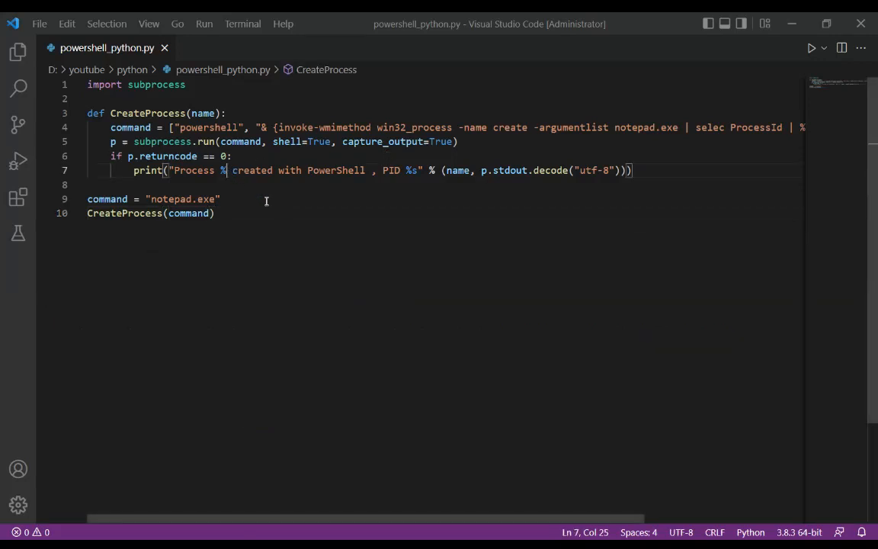
{"action": "type", "text": "s"}
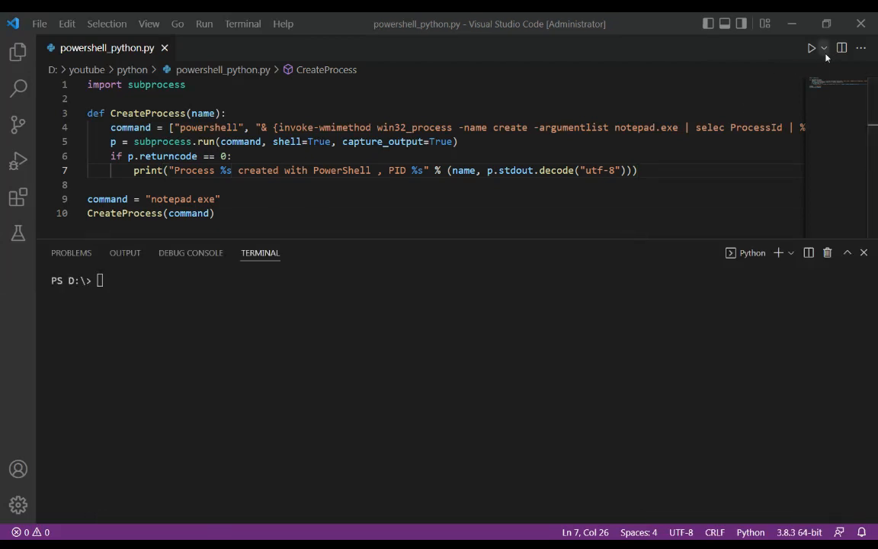
Run powershell_python.py again in the terminal with Run Python File.
{"action": "left_click", "coordinate": [811, 48]}
{"action": "type", "text": "t"}
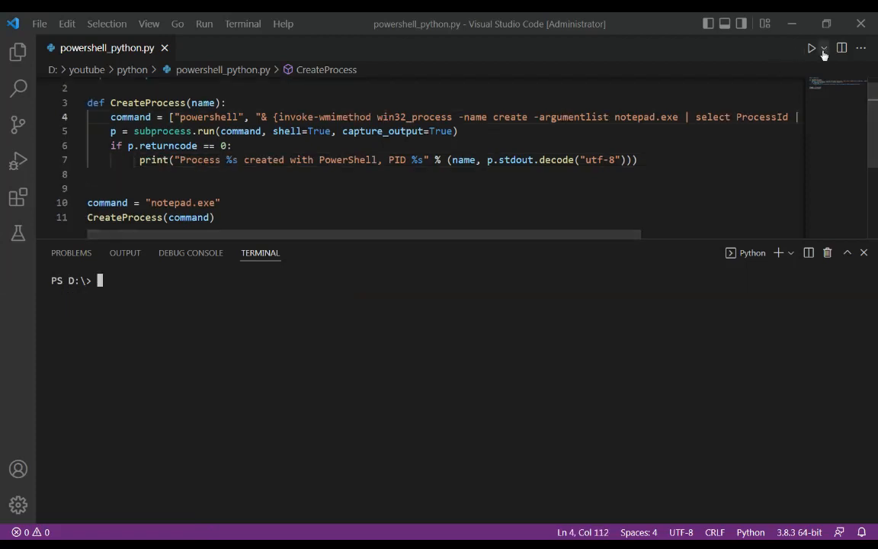
{"action": "left_click", "coordinate": [811, 47]}
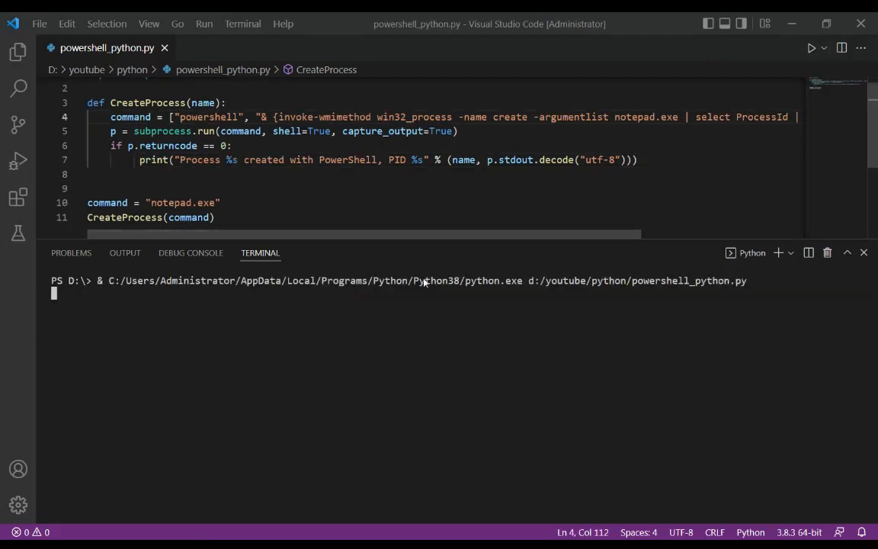